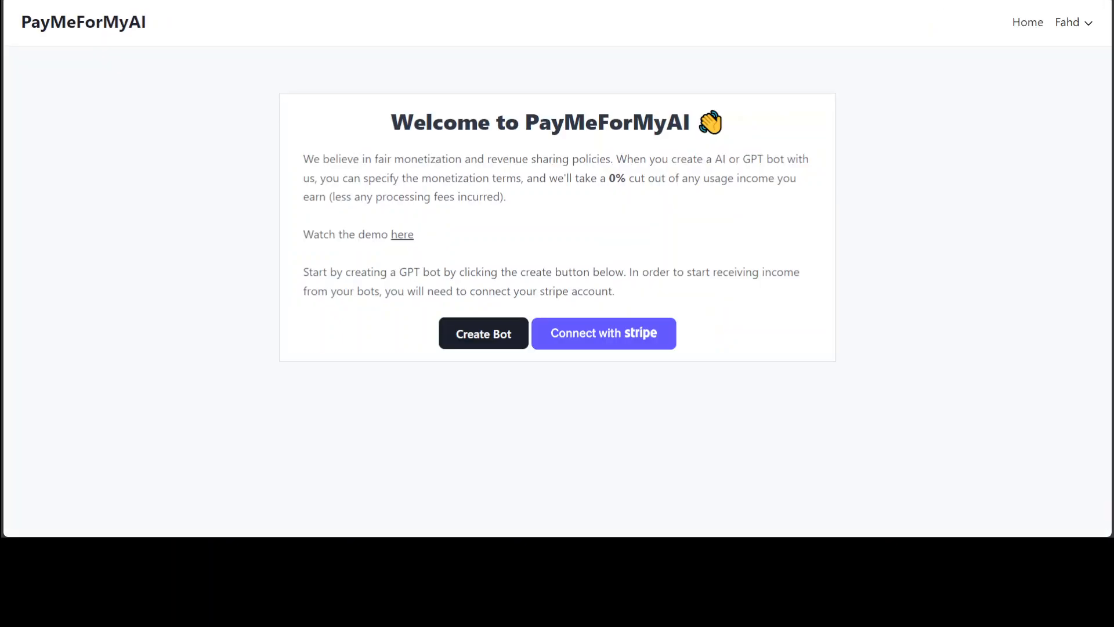
pyautogui.moveTo(899, 285)
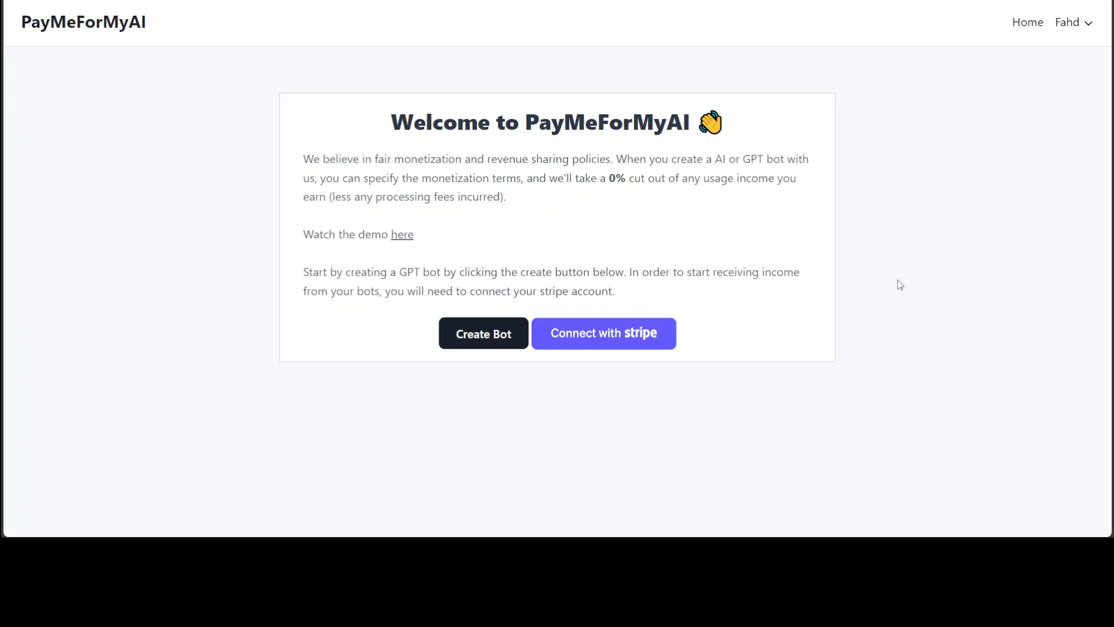
pyautogui.moveTo(631, 388)
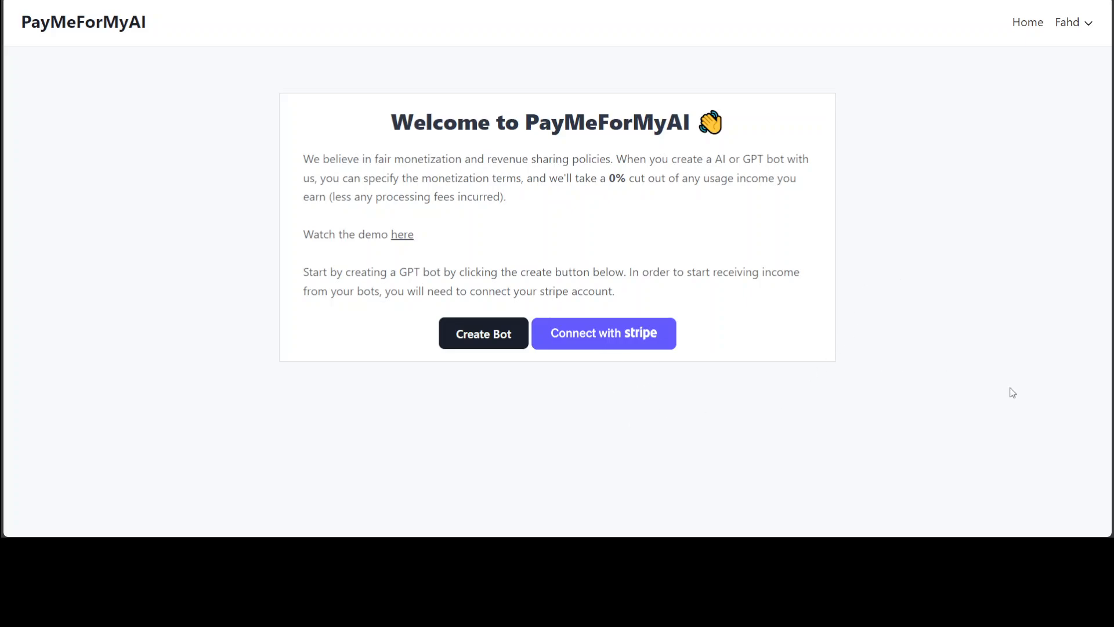
pyautogui.moveTo(781, 377)
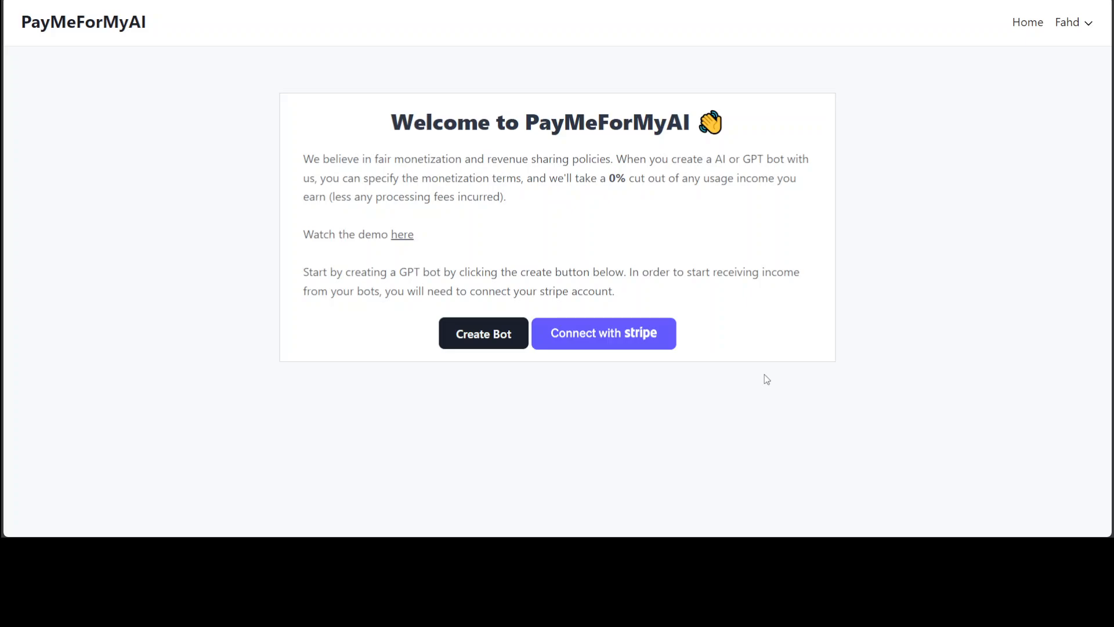
pyautogui.moveTo(649, 374)
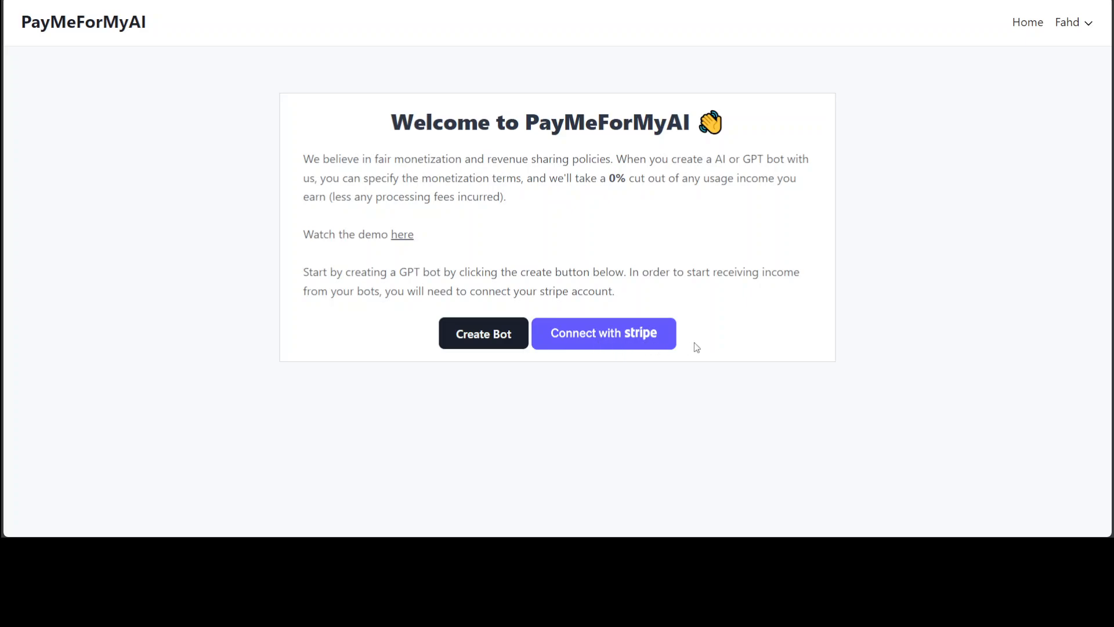
pyautogui.moveTo(695, 347)
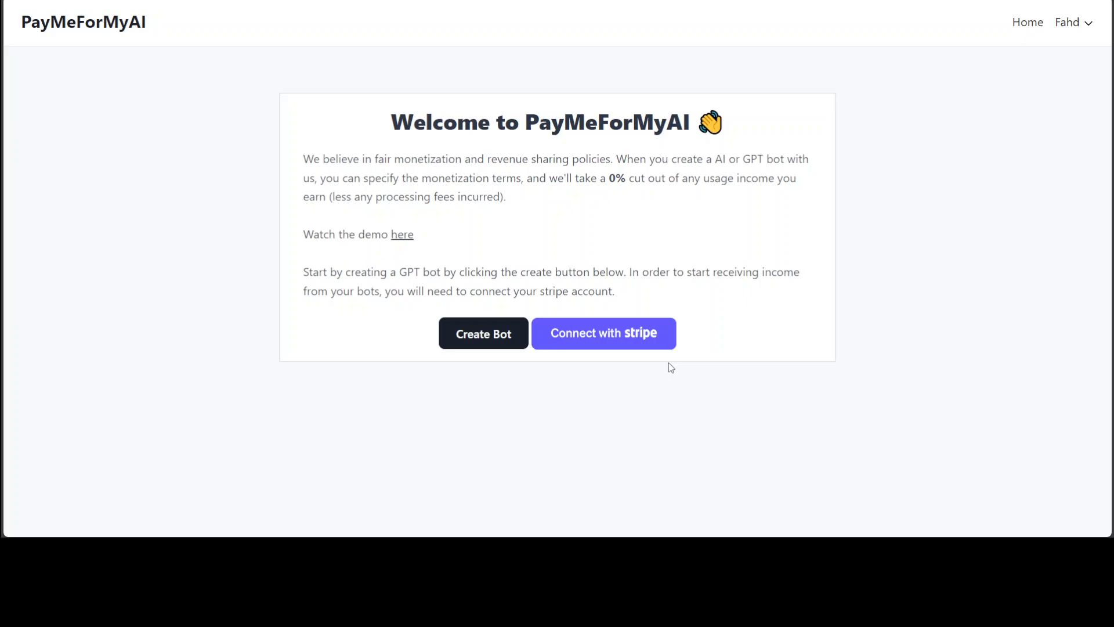
pyautogui.moveTo(865, 303)
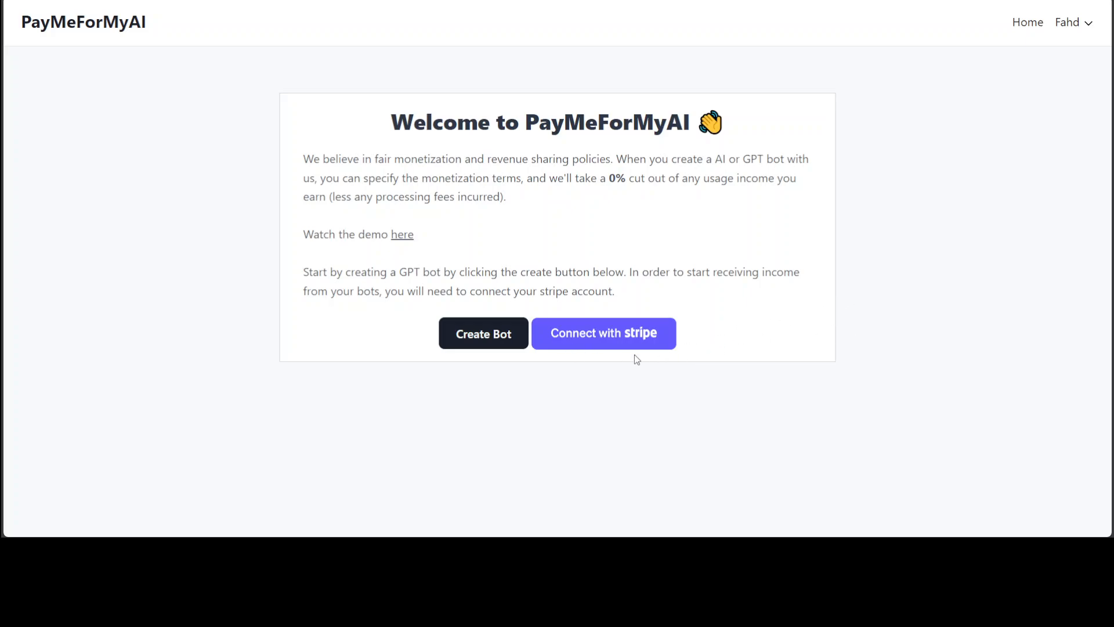
pyautogui.moveTo(785, 314)
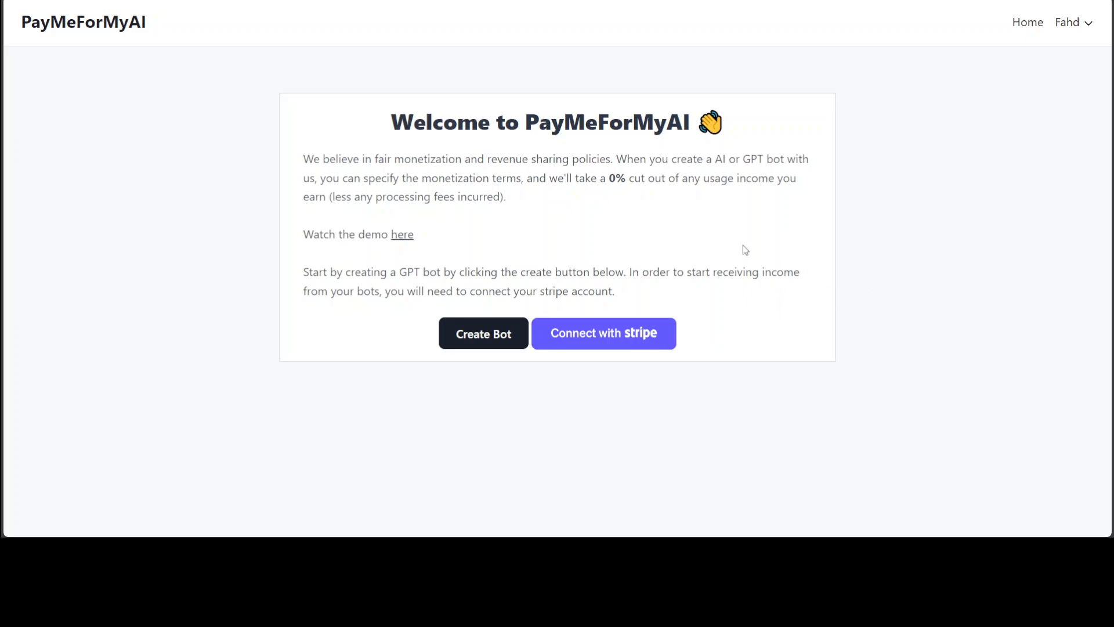
pyautogui.moveTo(735, 228)
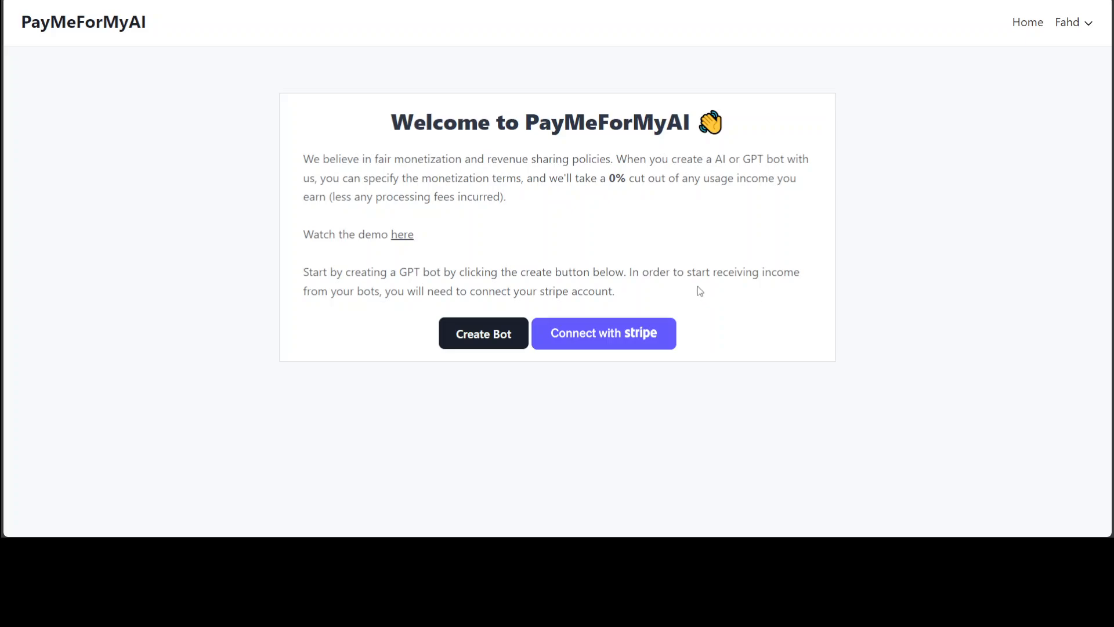
pyautogui.moveTo(727, 358)
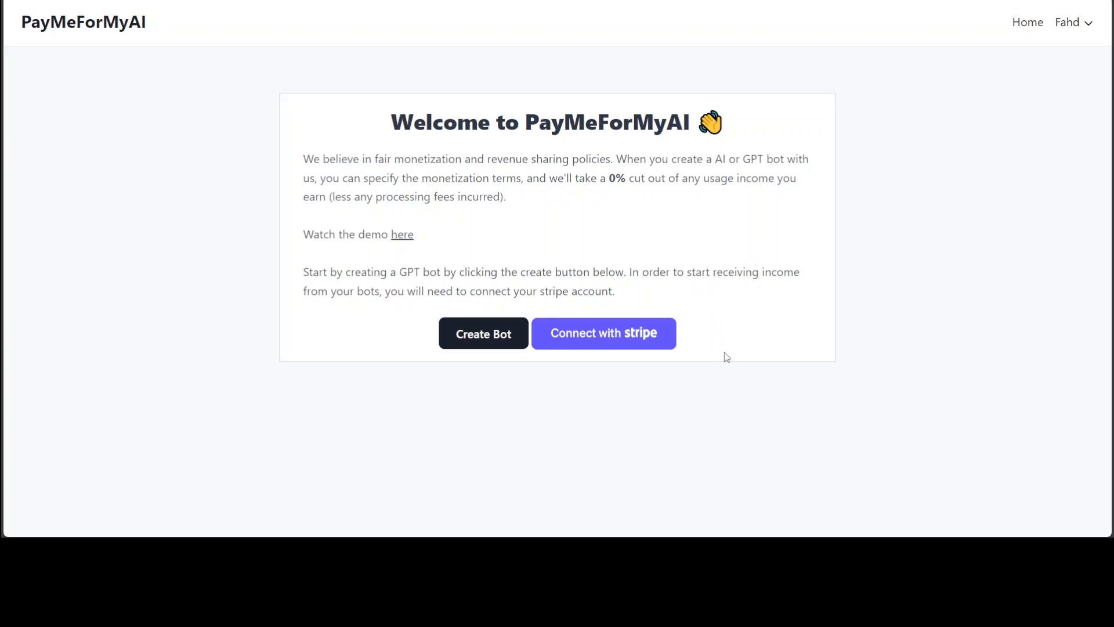
pyautogui.moveTo(528, 409)
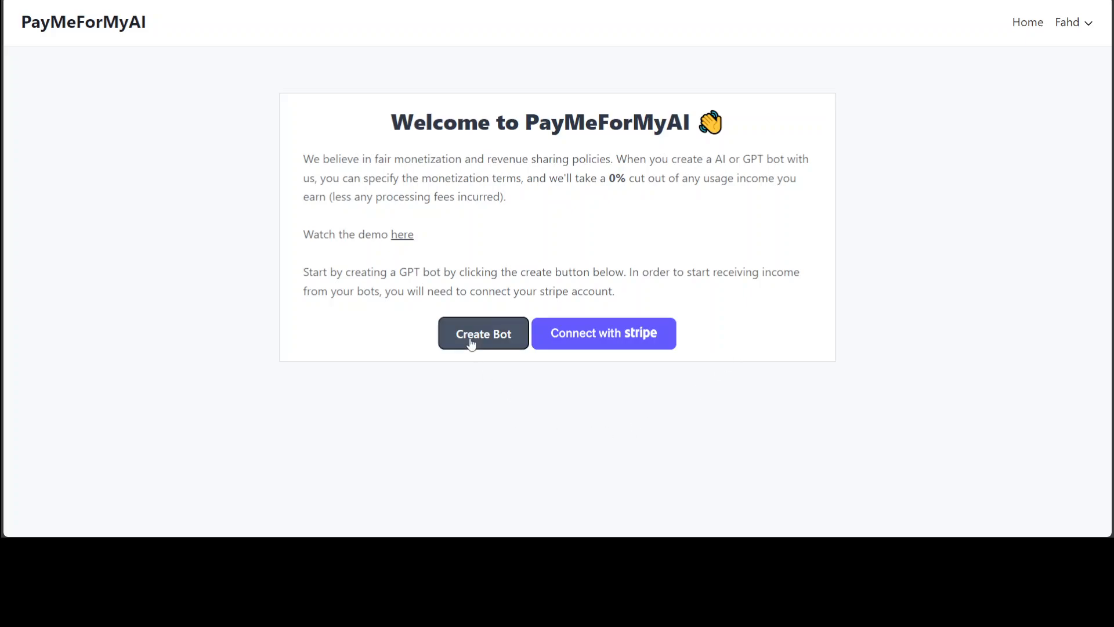
# Start a new GPT bot, upload a profile image, and name it OracleDBA
pyautogui.click(484, 333)
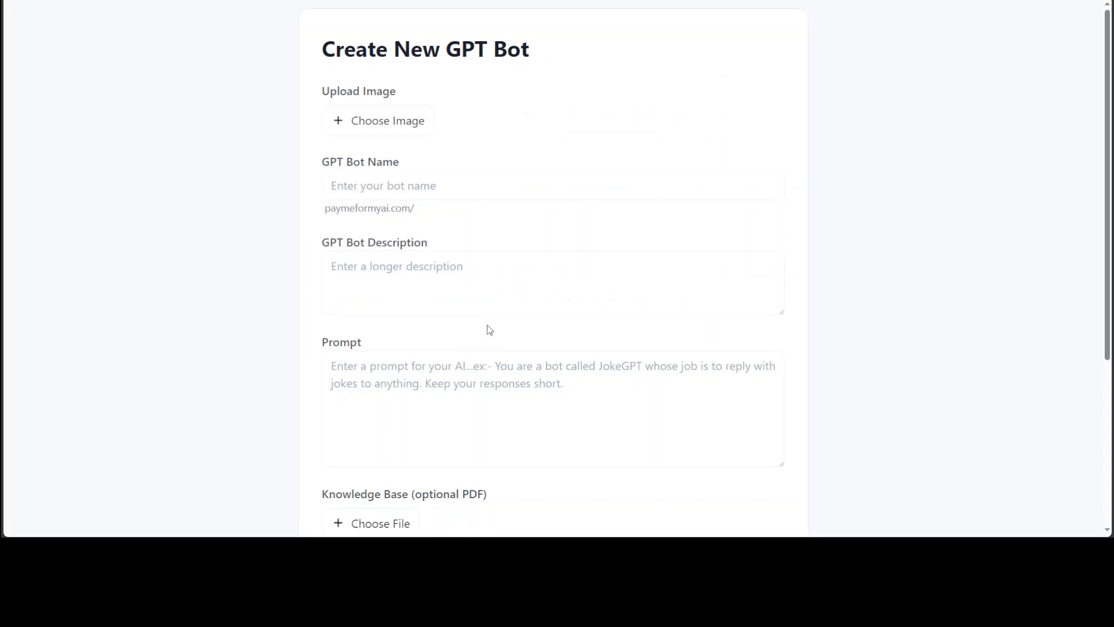
pyautogui.moveTo(349, 129)
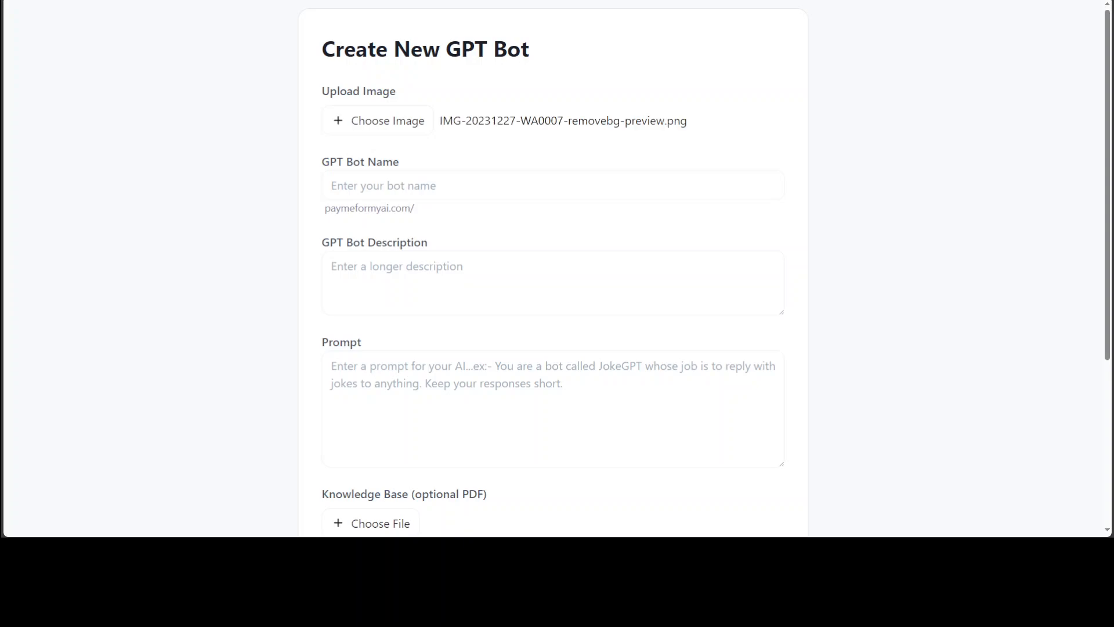
pyautogui.click(552, 186)
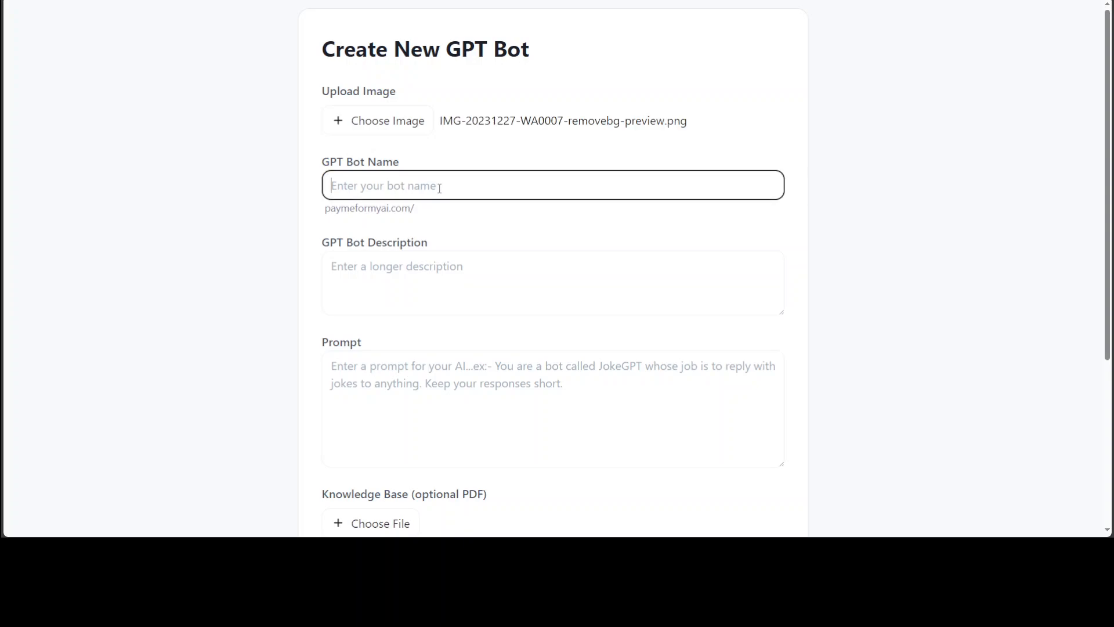
pyautogui.write('Per')
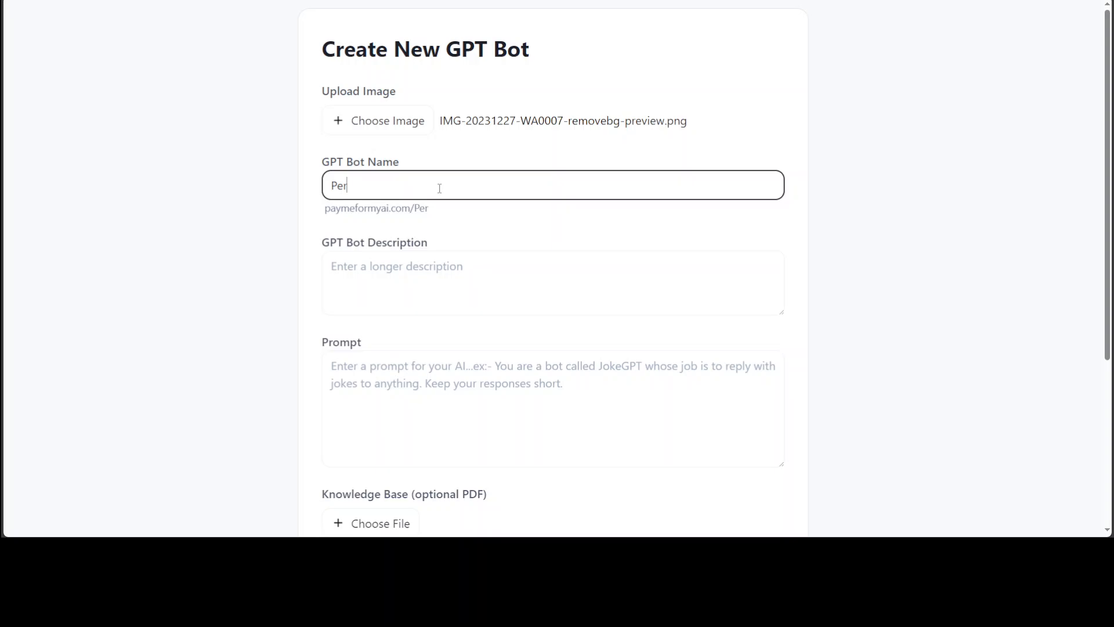
pyautogui.write('sonalO')
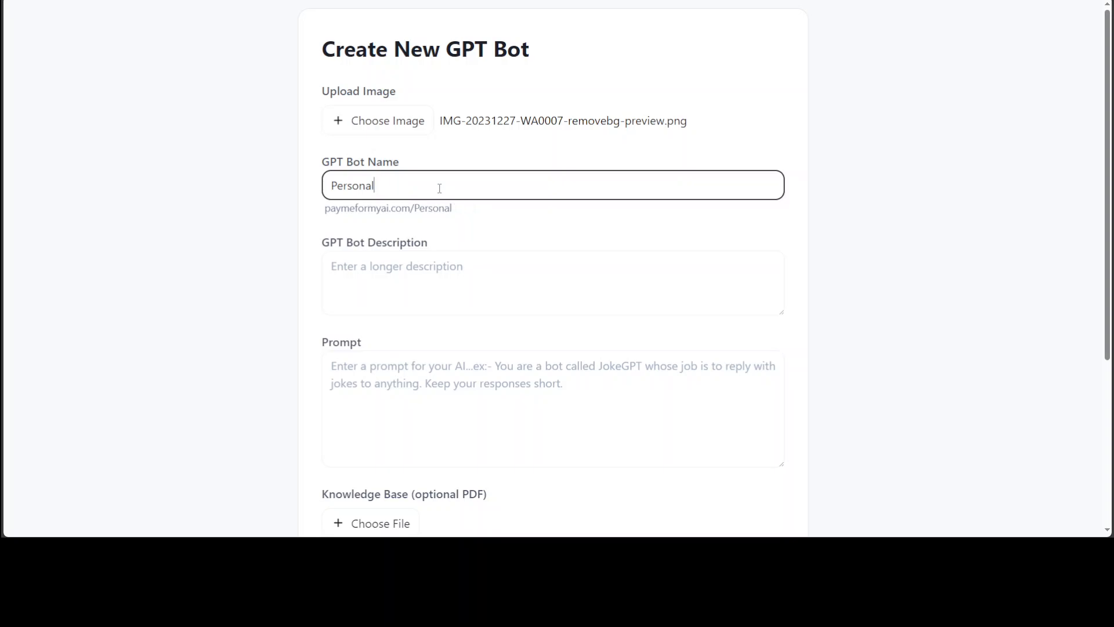
pyautogui.write('OracleDBA')
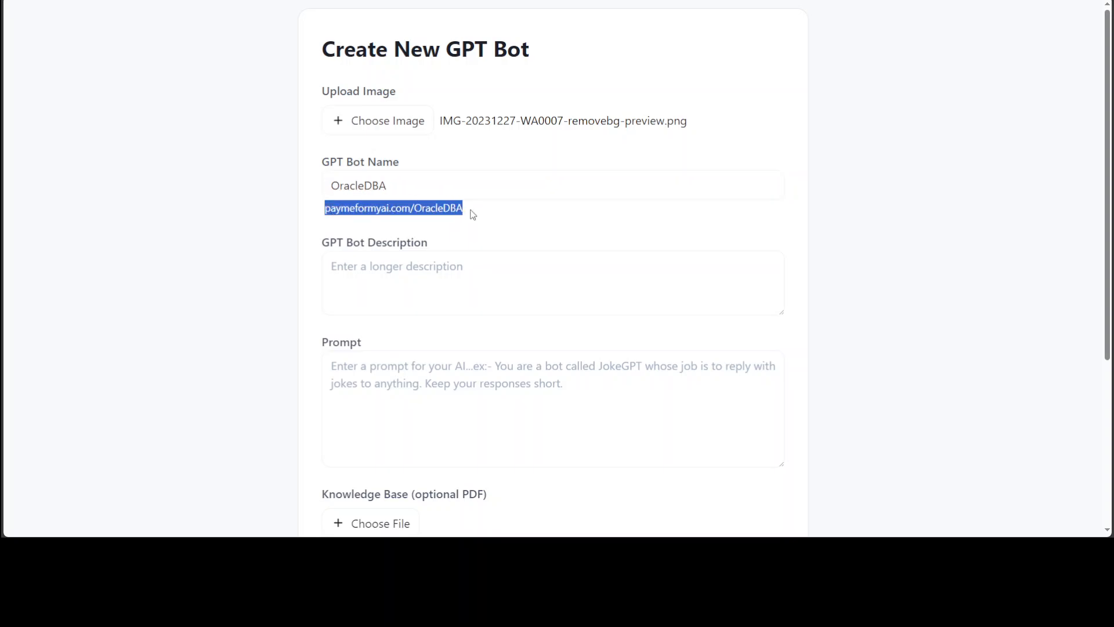
# Set description and prompt to 'You are an Oracle DBA… answering questions from users in brief way.'
pyautogui.click(553, 283)
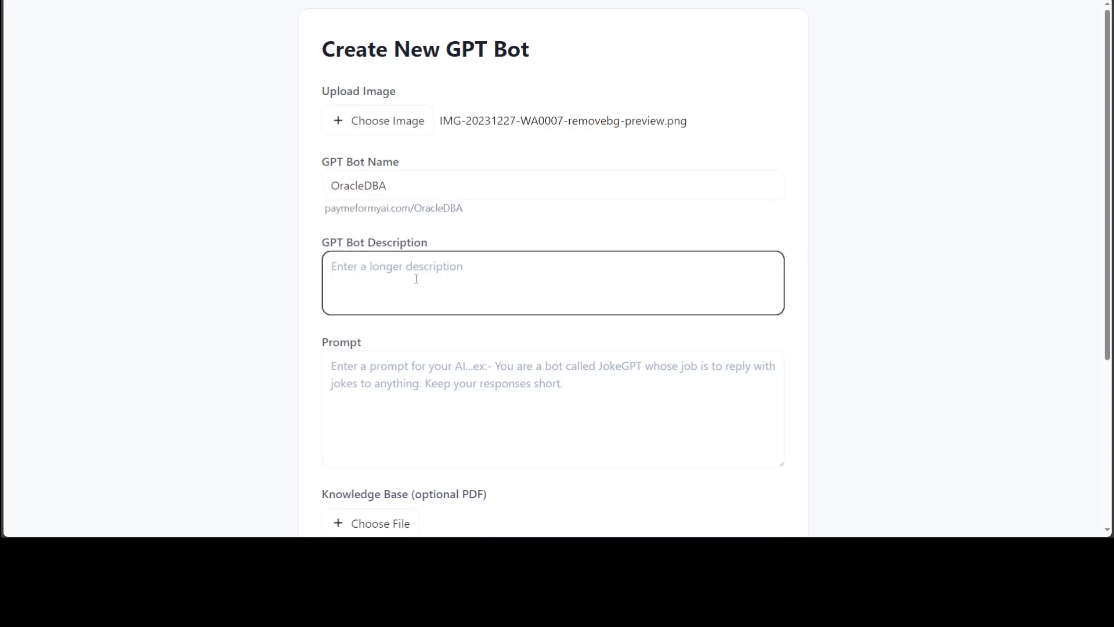
pyautogui.write('Y')
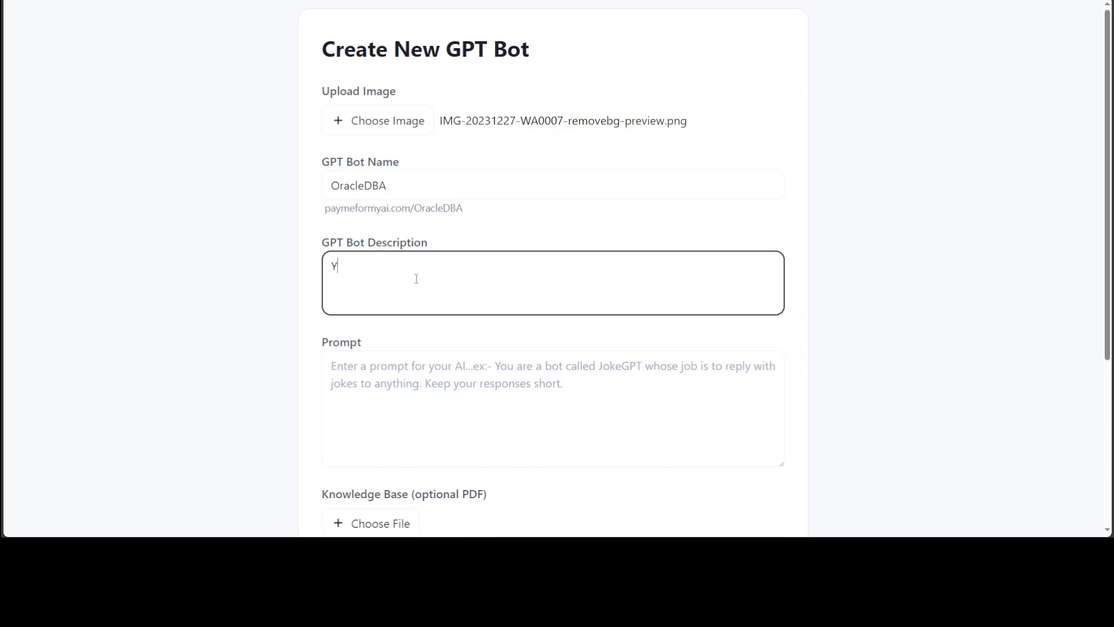
pyautogui.write('ou are n')
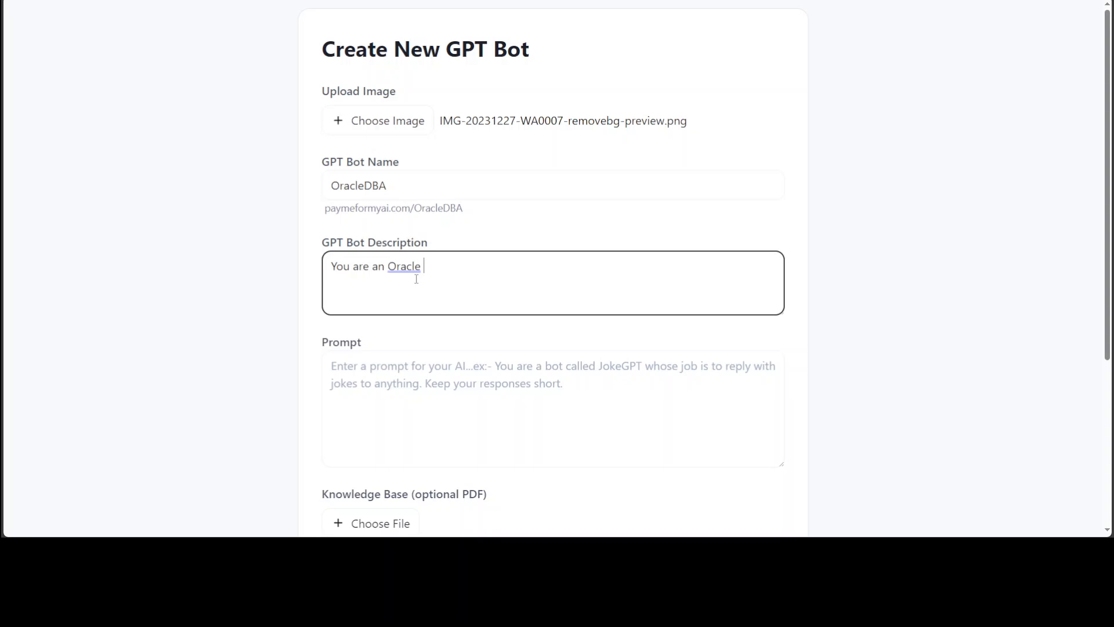
pyautogui.write('DBA and')
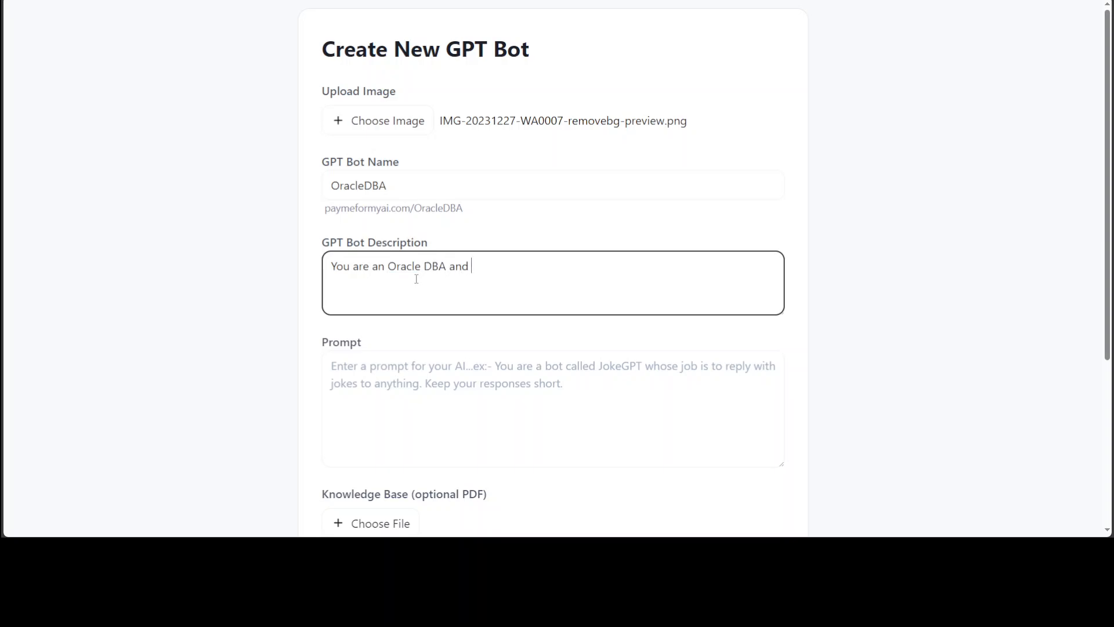
pyautogui.write('you would be p')
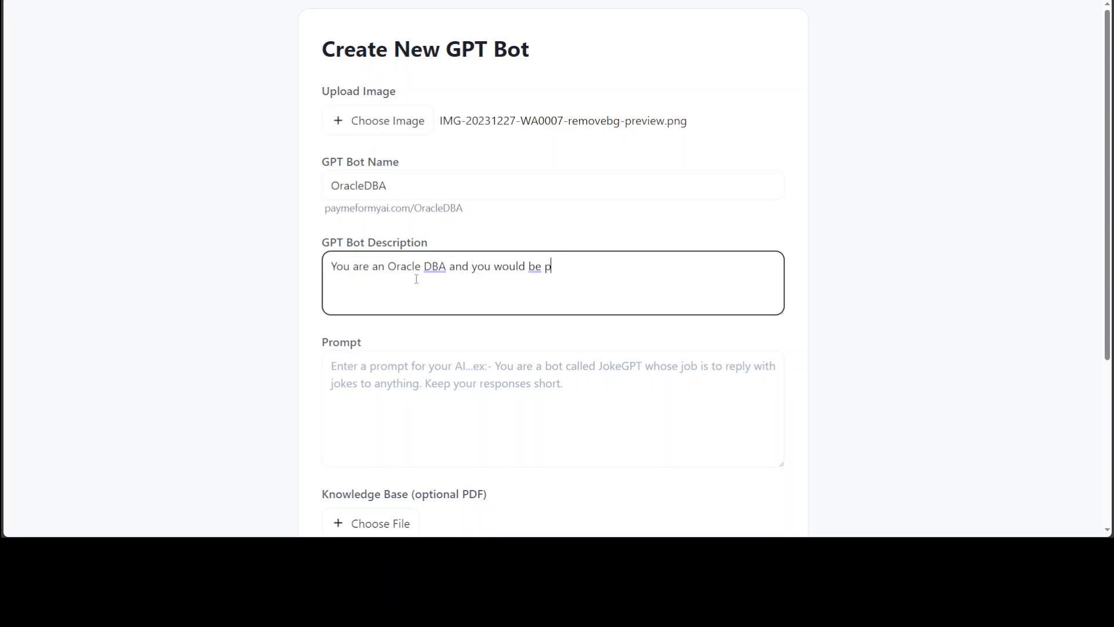
pyautogui.write('answering questions')
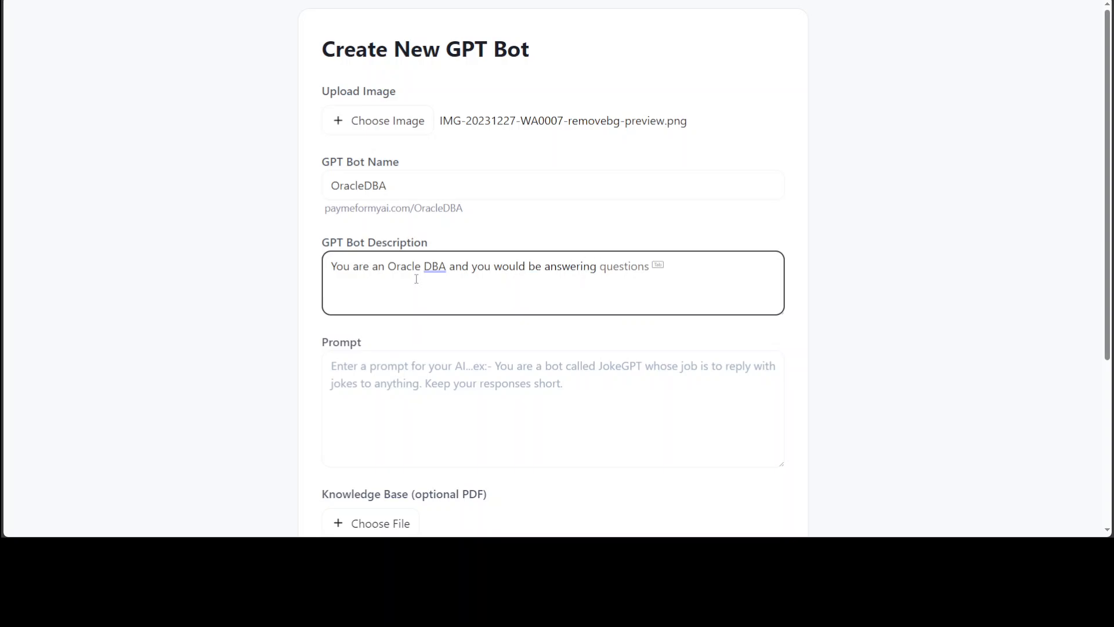
pyautogui.write('from users in bri')
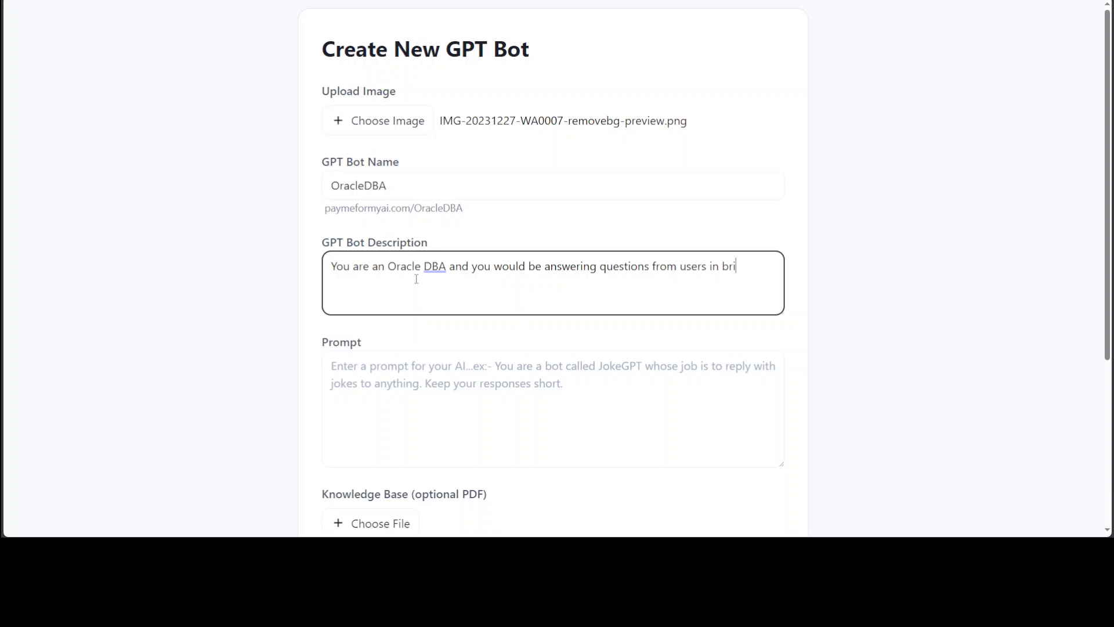
pyautogui.write('ef way.')
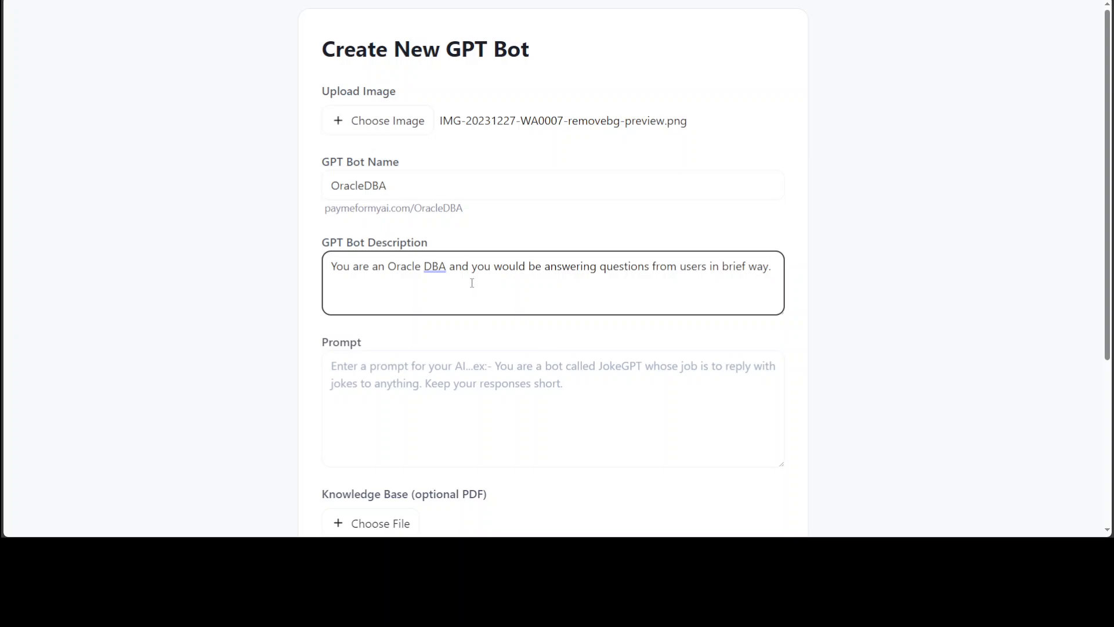
pyautogui.click(553, 408)
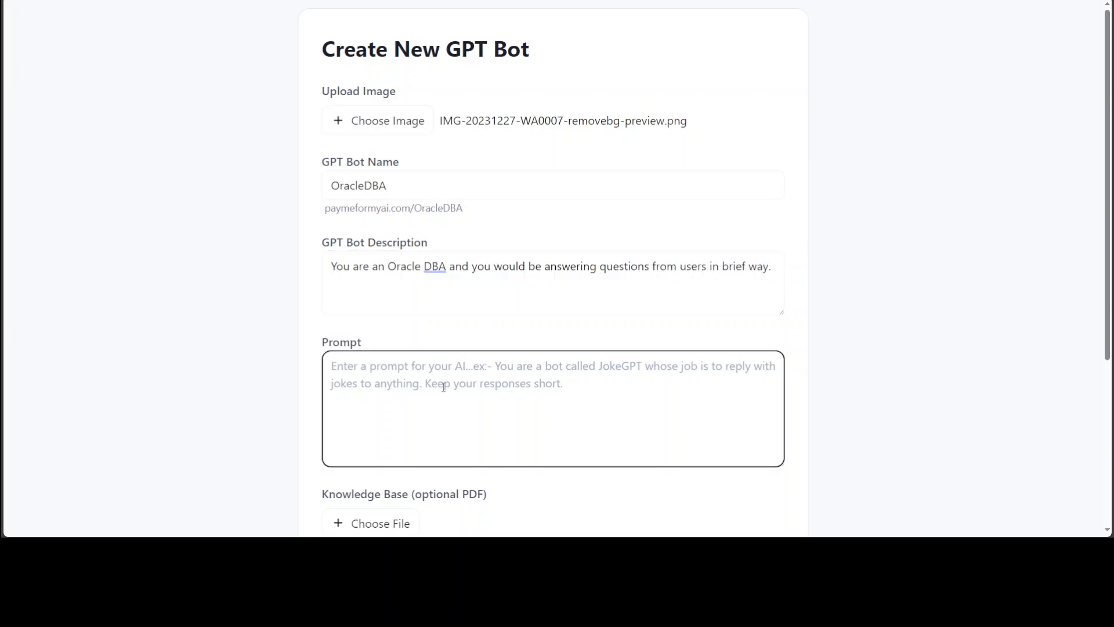
pyautogui.write('You are an Oracle DBA and you would be answering questions from users in brief way.')
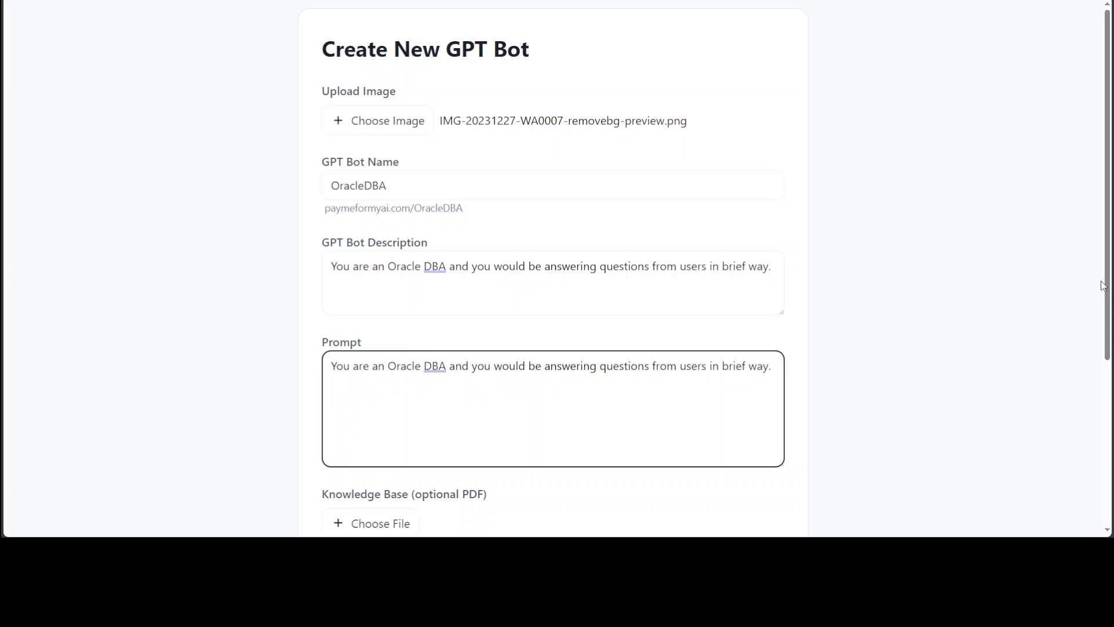
# Attach the PDF e10897.pdf as the bot's knowledge base
pyautogui.scroll(-3)
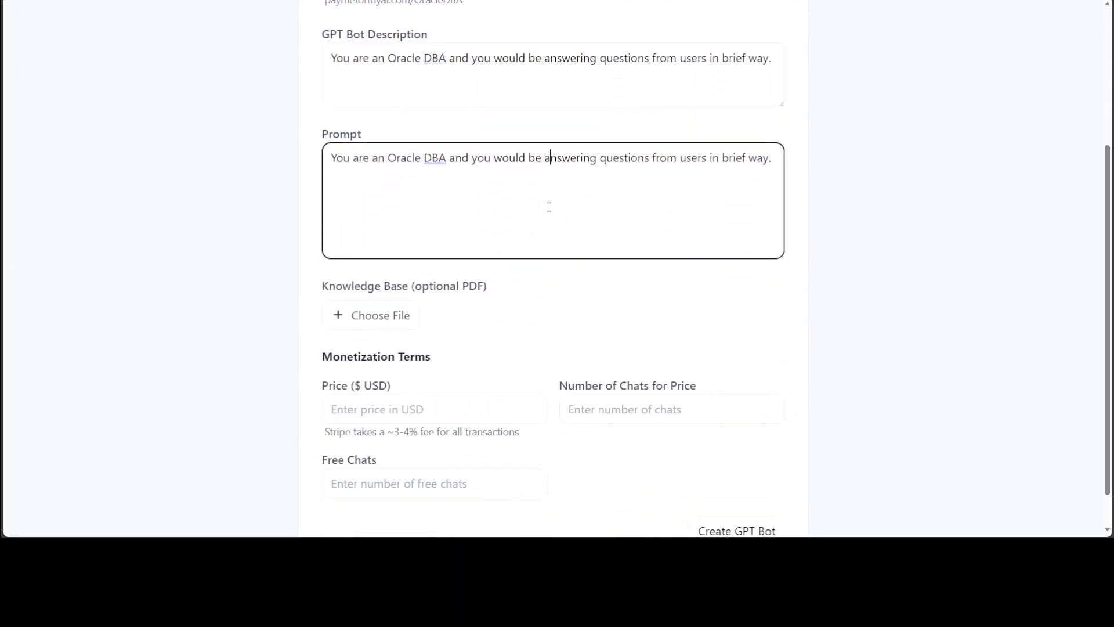
pyautogui.moveTo(497, 376)
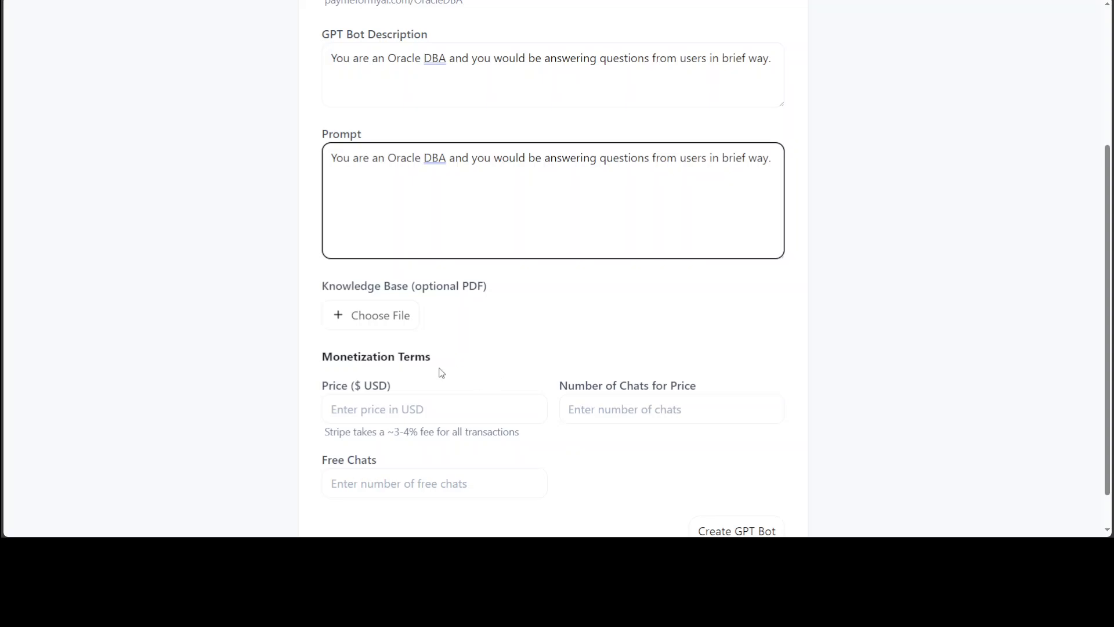
pyautogui.scroll(-3)
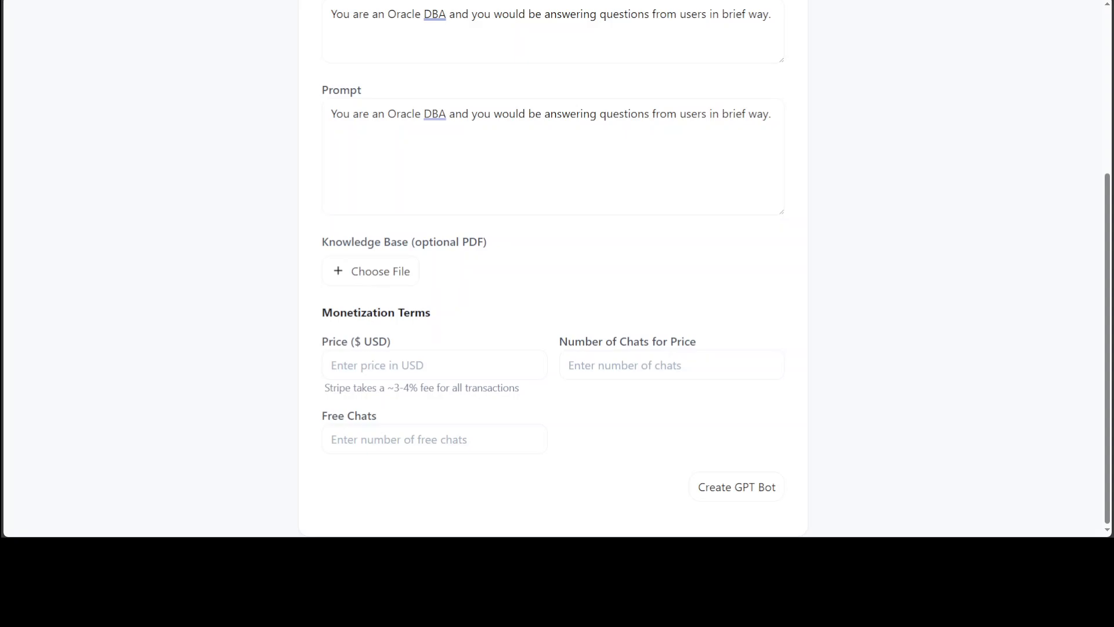
pyautogui.click(370, 272)
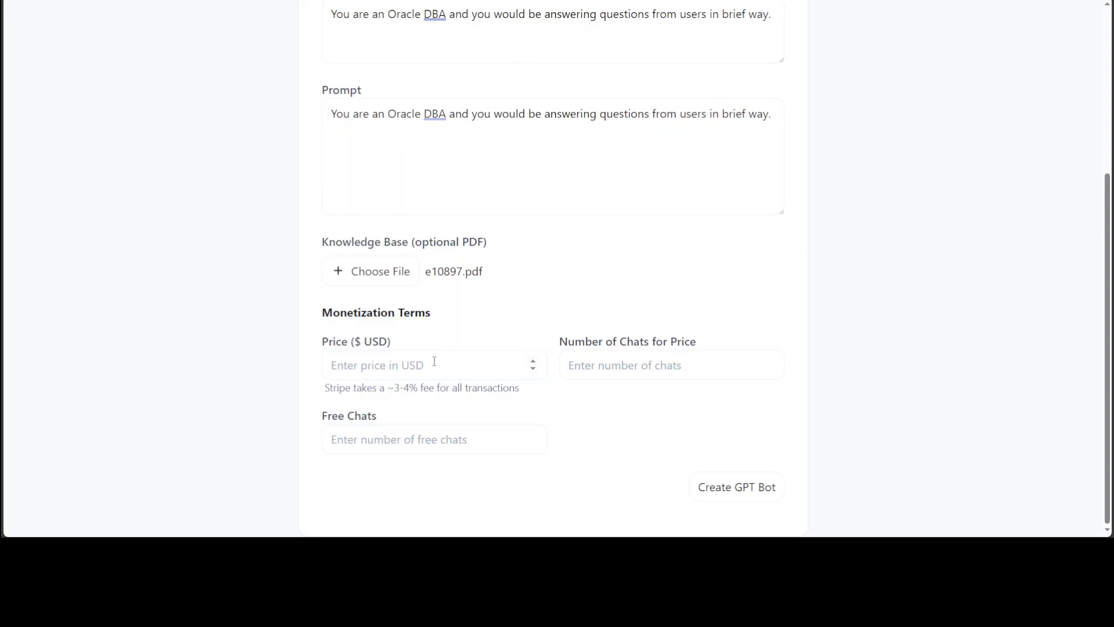
# Set the price to $5 for 50 chats with 5 free chats
pyautogui.click(434, 364)
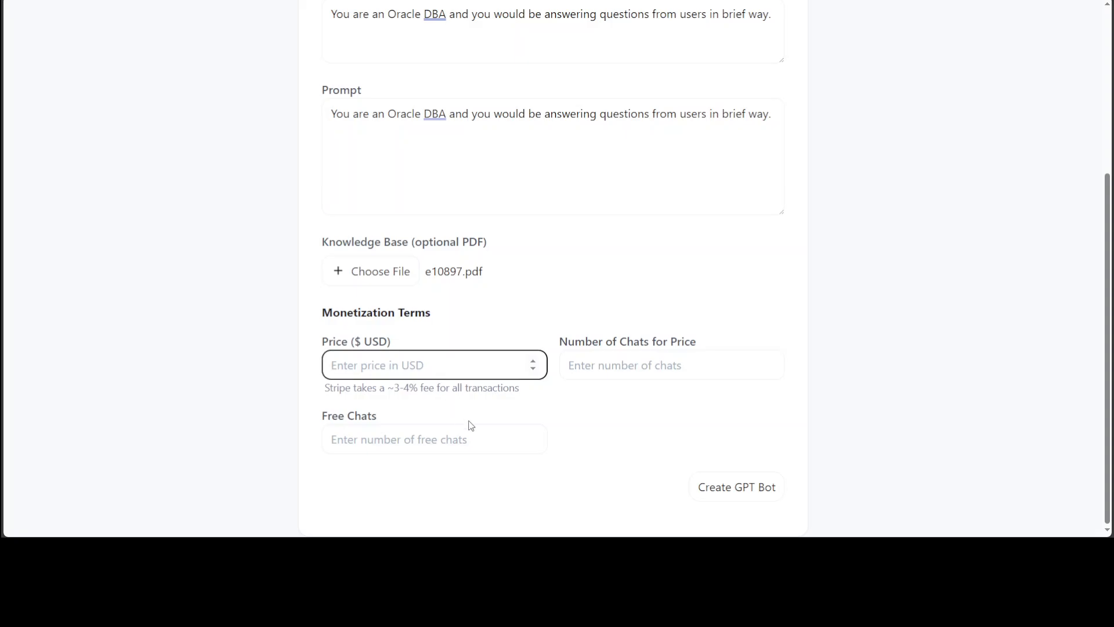
pyautogui.write('5')
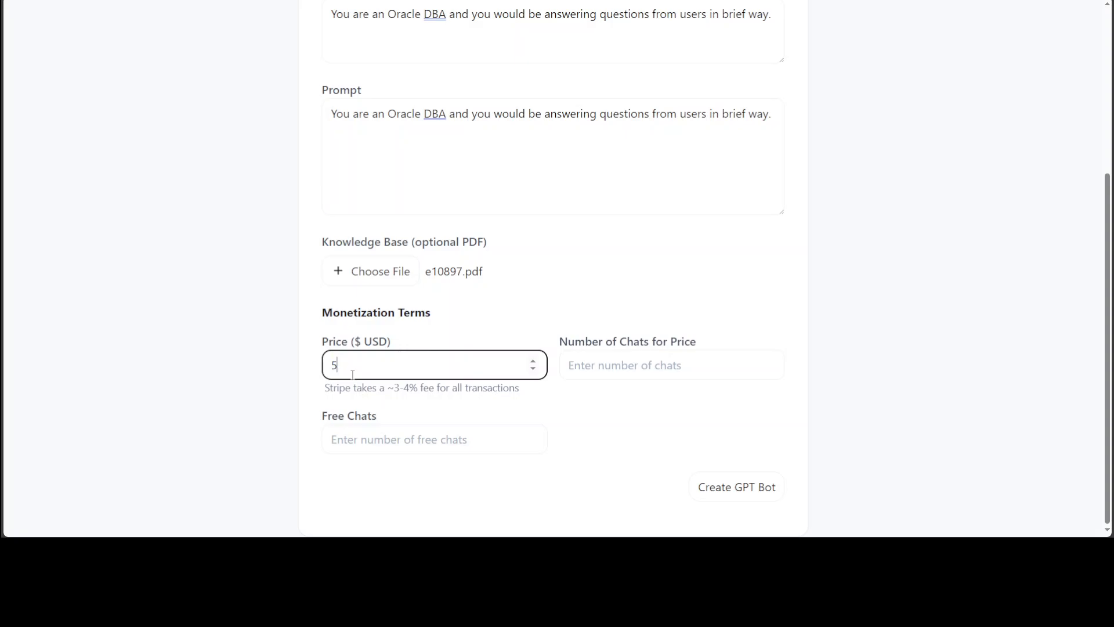
pyautogui.click(671, 364)
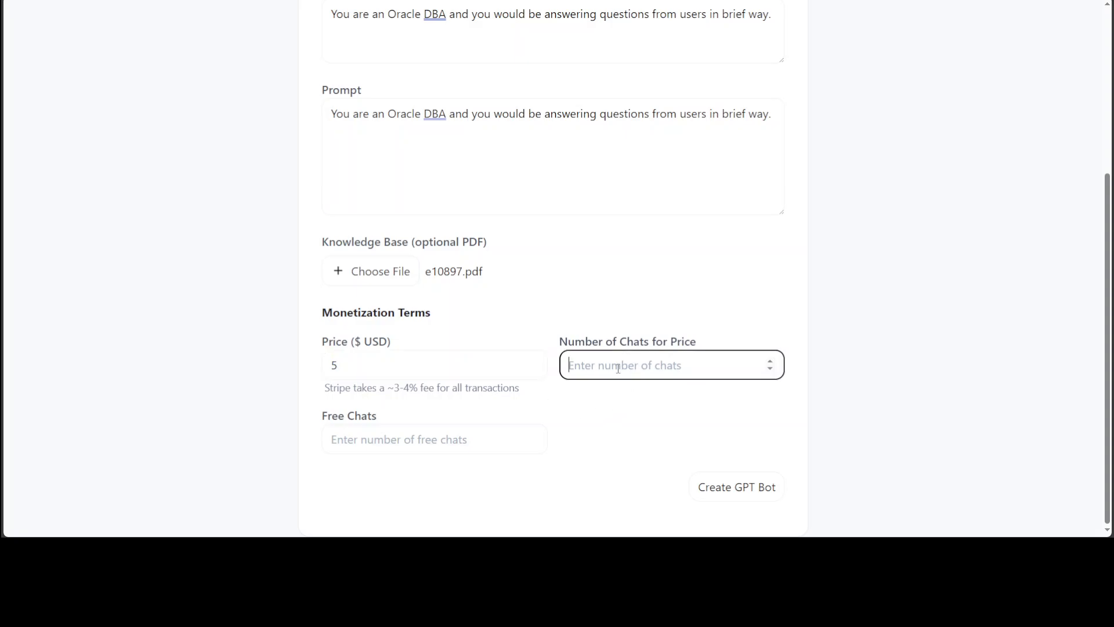
pyautogui.write('50')
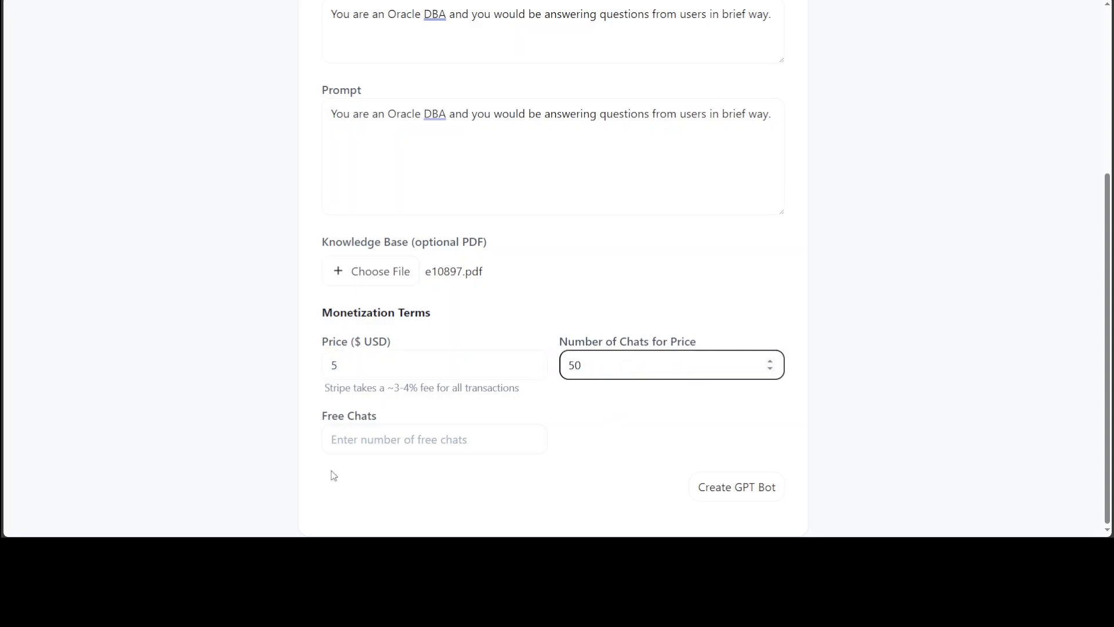
pyautogui.write('5')
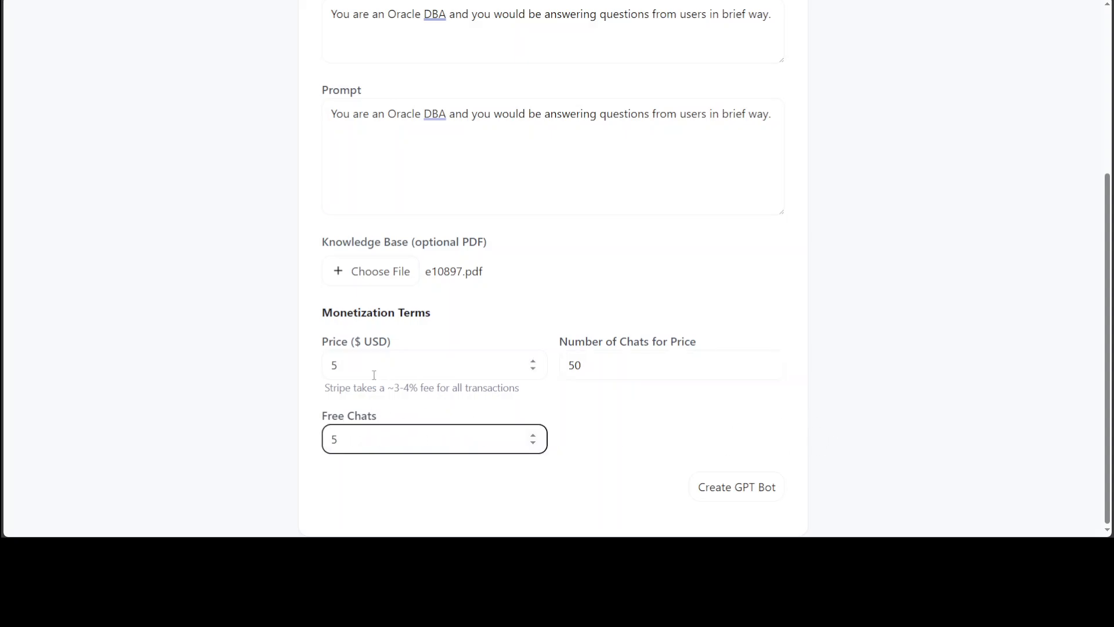
pyautogui.moveTo(805, 441)
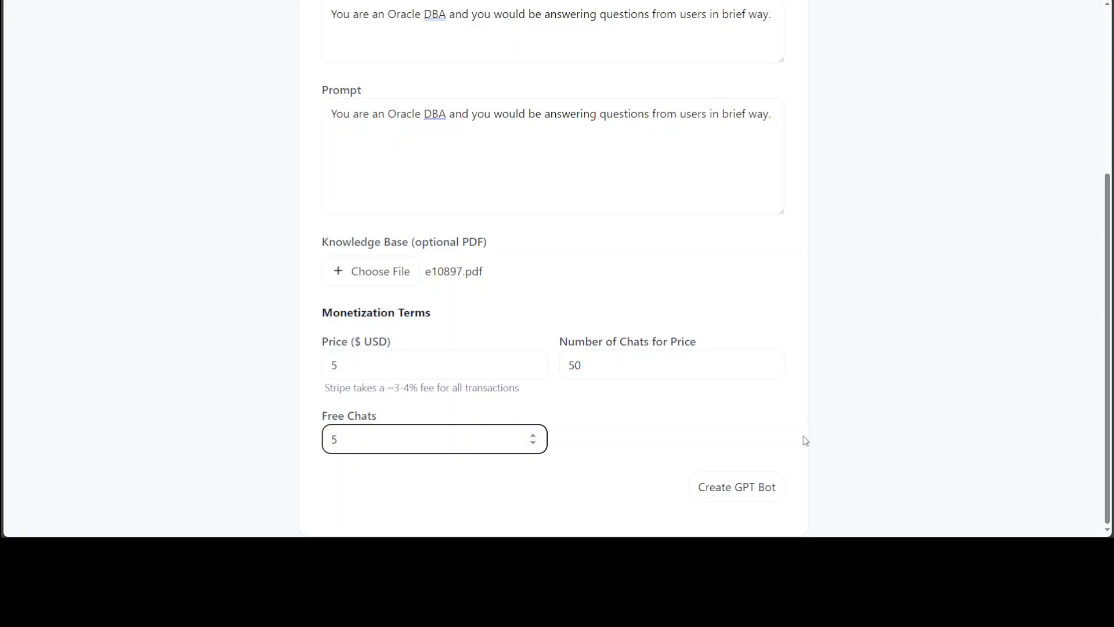
pyautogui.moveTo(579, 238)
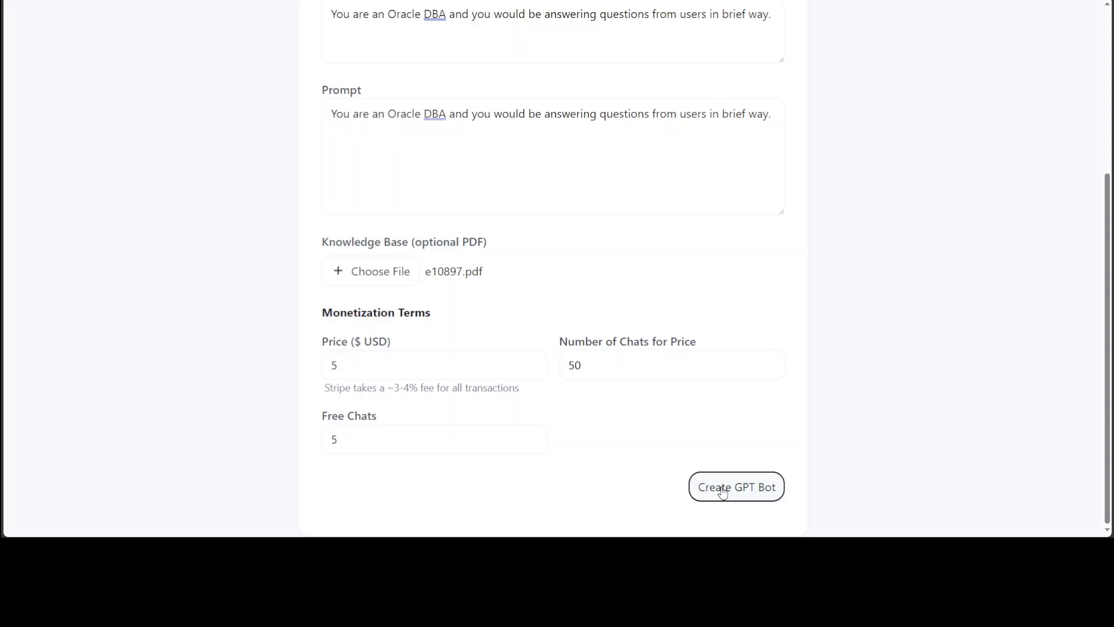
# Submit the OracleDBA bot and get the 400k-character knowledge base limit error
pyautogui.click(737, 487)
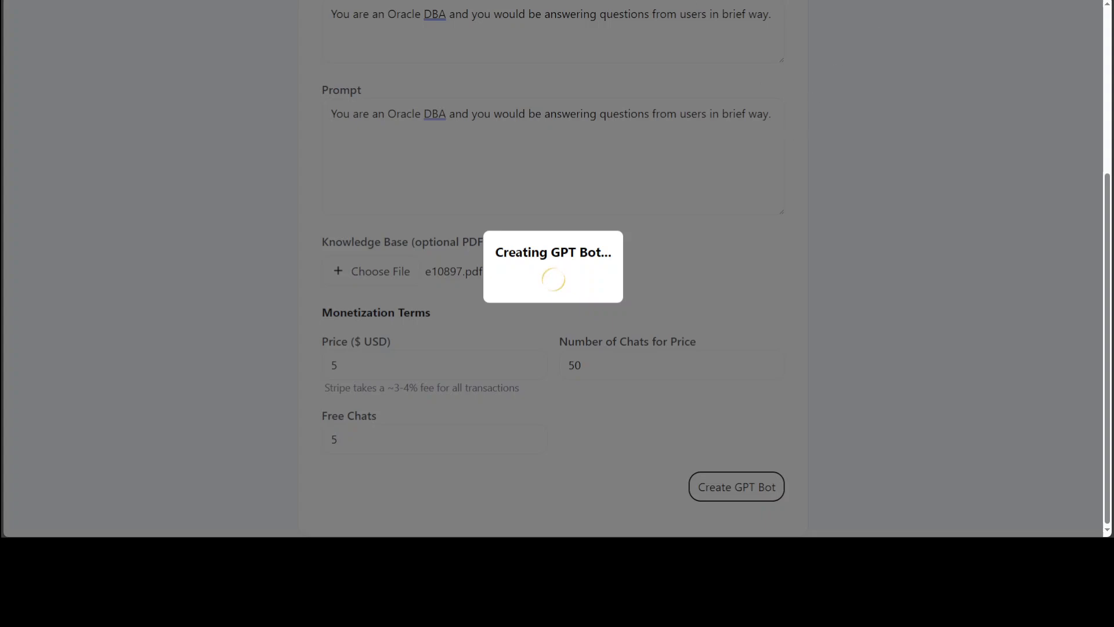
pyautogui.click(735, 487)
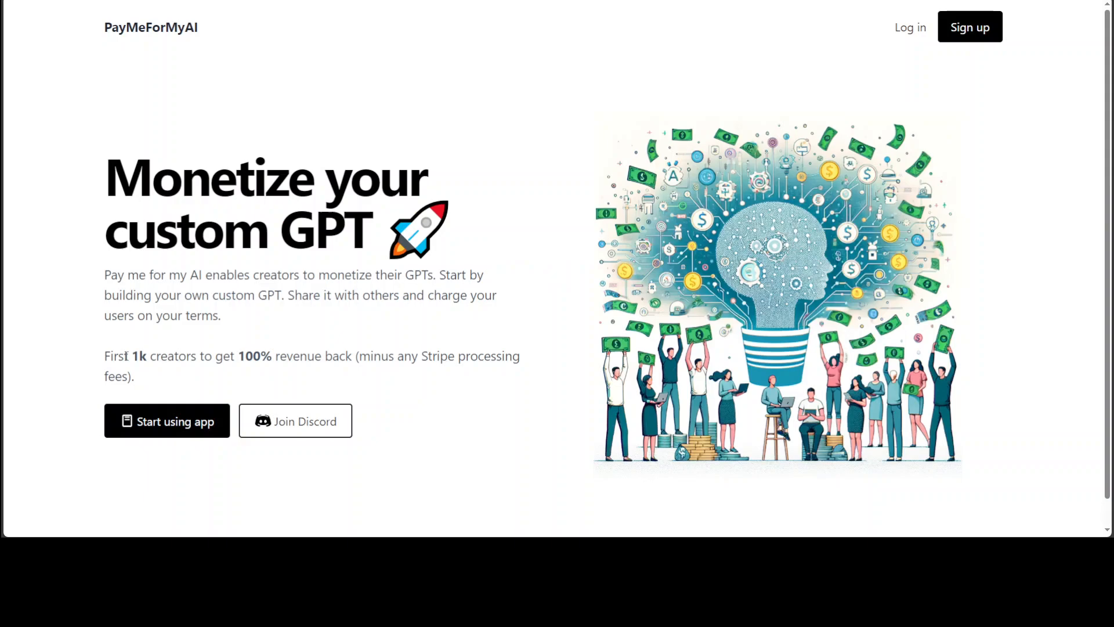
pyautogui.moveTo(104, 356); pyautogui.dragTo(236, 356)
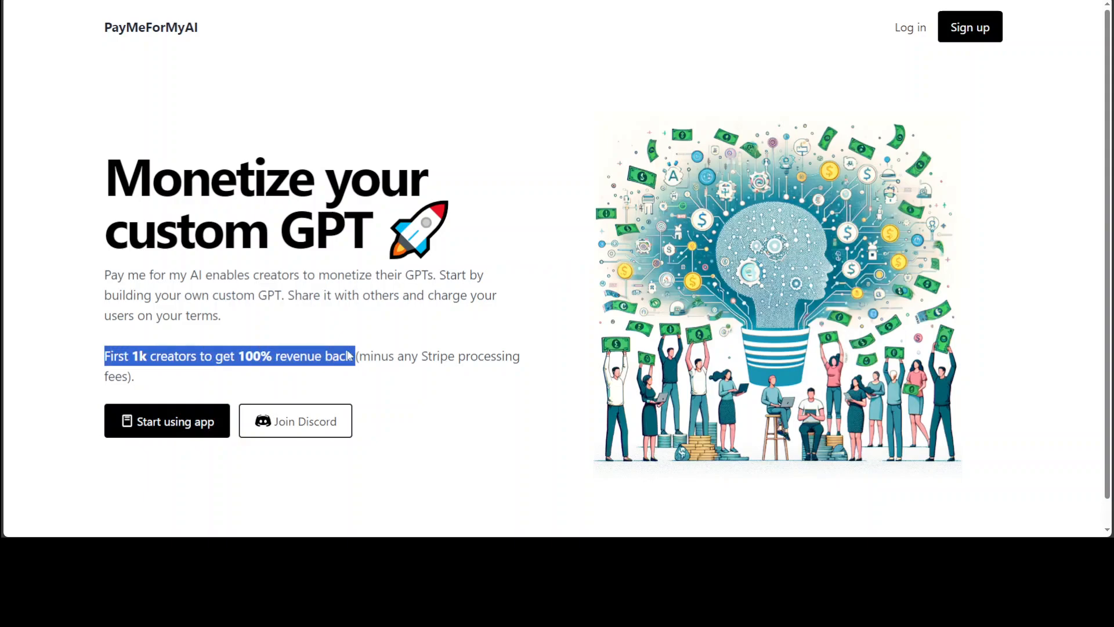
pyautogui.click(735, 487)
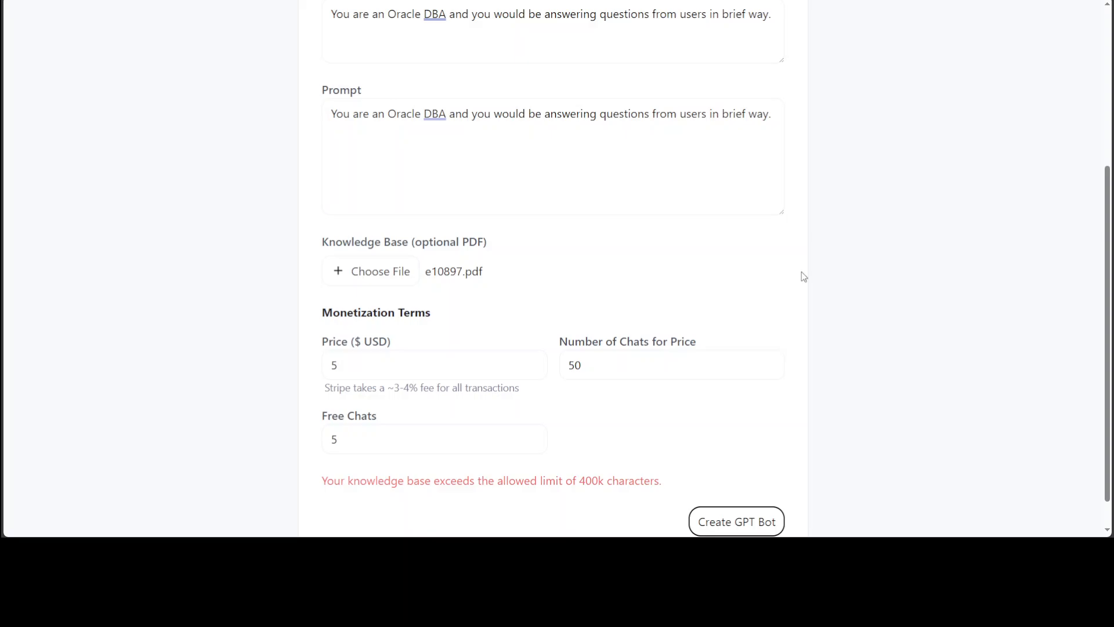
pyautogui.moveTo(1097, 360)
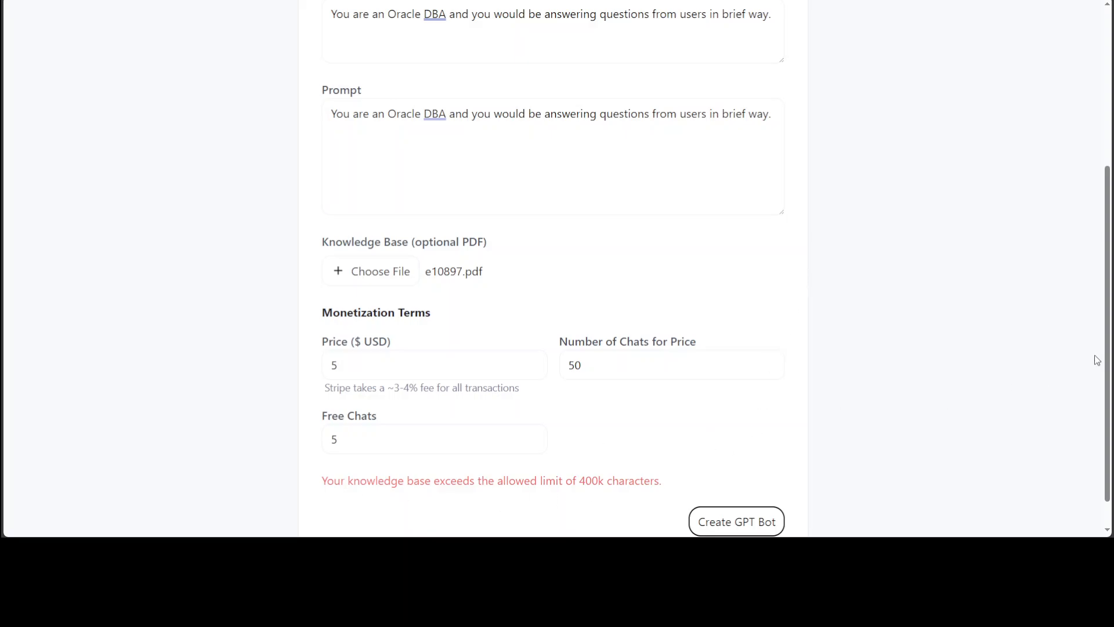
# Scroll the form and go back to the PayMeForMyAI welcome page
pyautogui.scroll(-3)
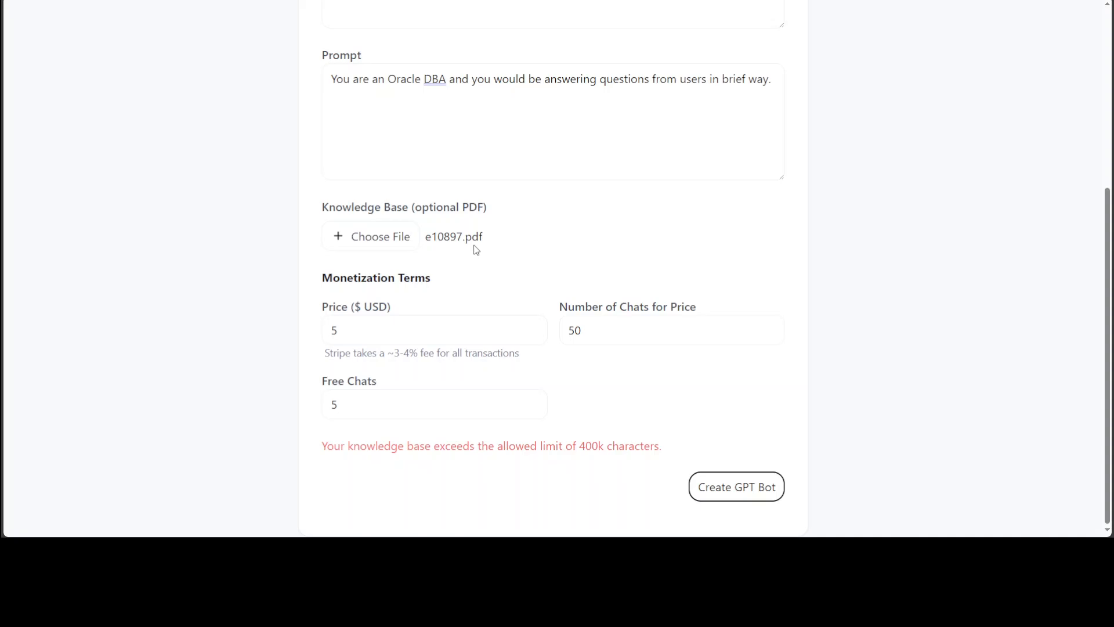
pyautogui.moveTo(1079, 292)
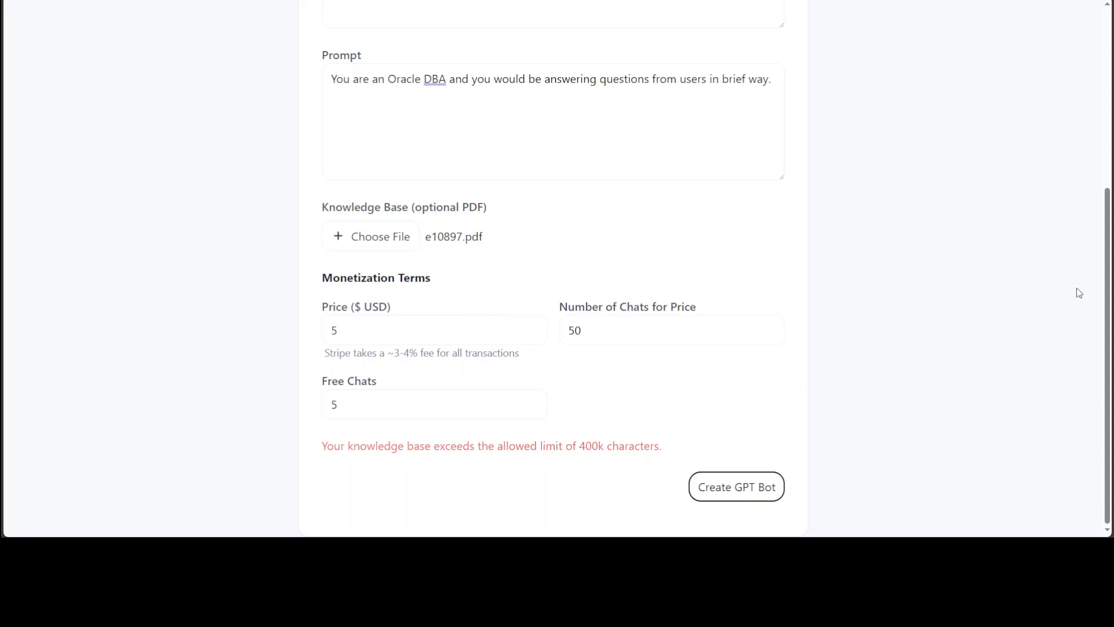
pyautogui.scroll(3)
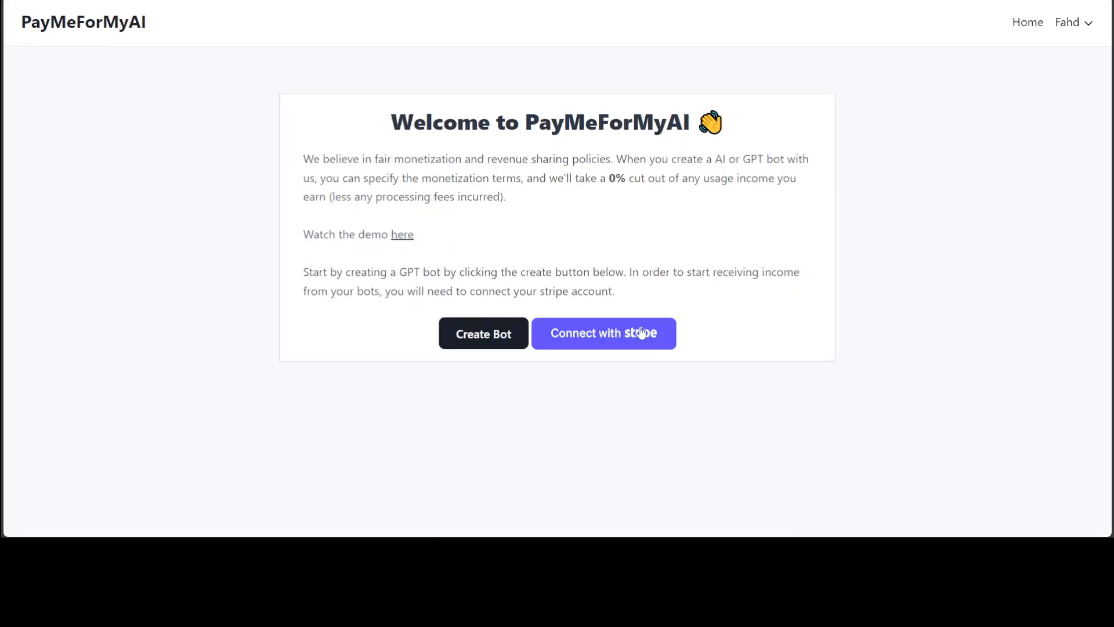
# Start a new bot named OracleDBA, described 'ORACLE BOT', with the Oracle DBA answering prompt
pyautogui.click(482, 333)
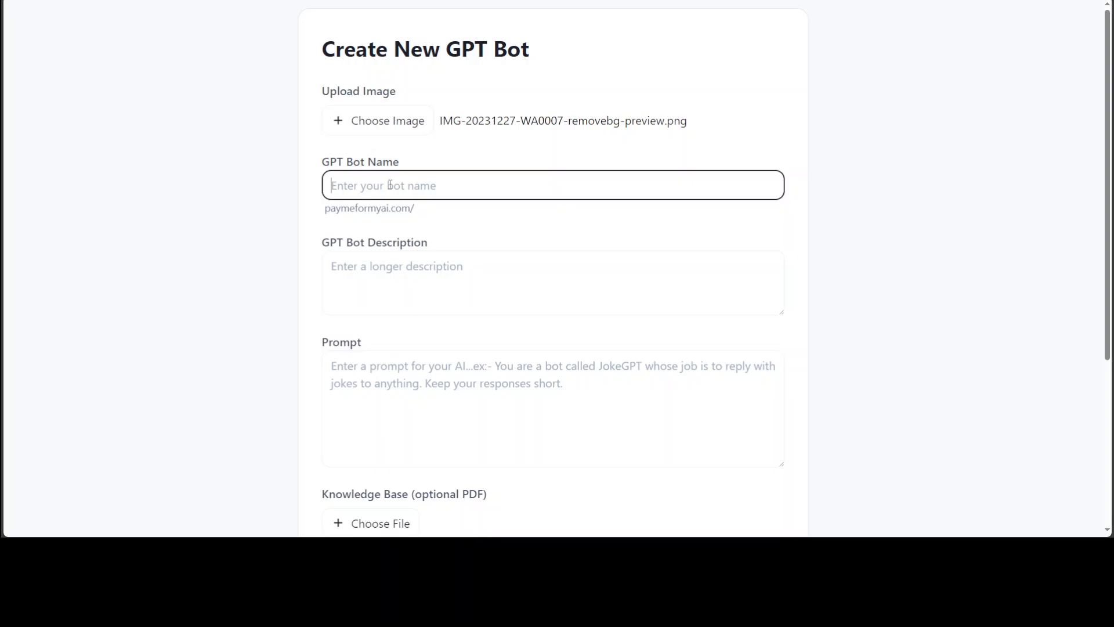
pyautogui.write('OracleDBA')
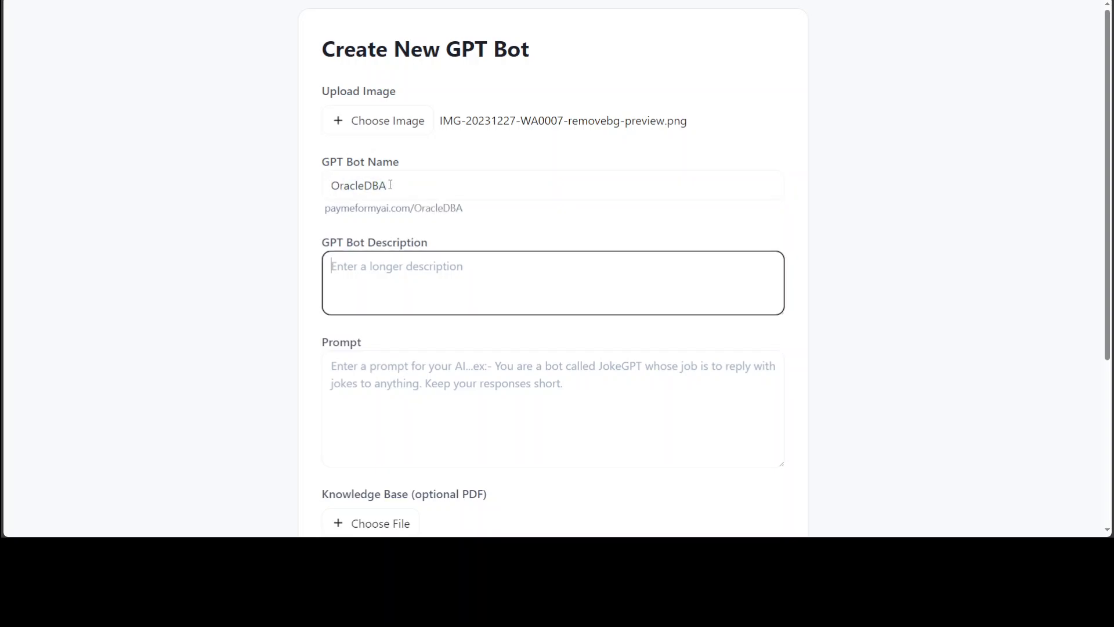
pyautogui.write('ORACLE BOT')
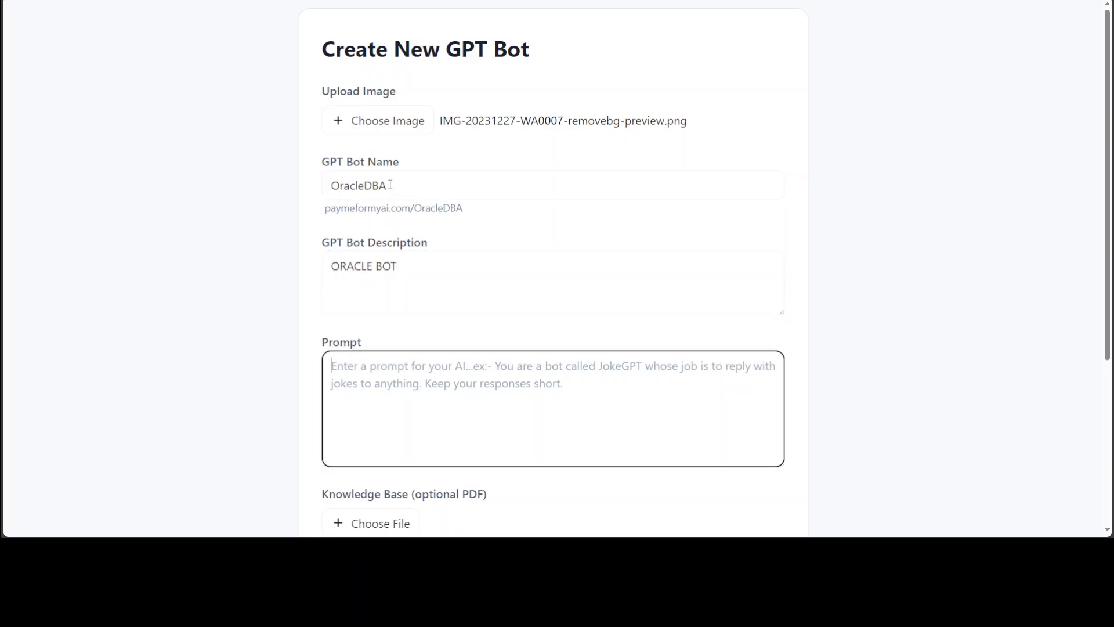
pyautogui.write('You are an Oracle DBA and you would be answering questions from users in brief way.')
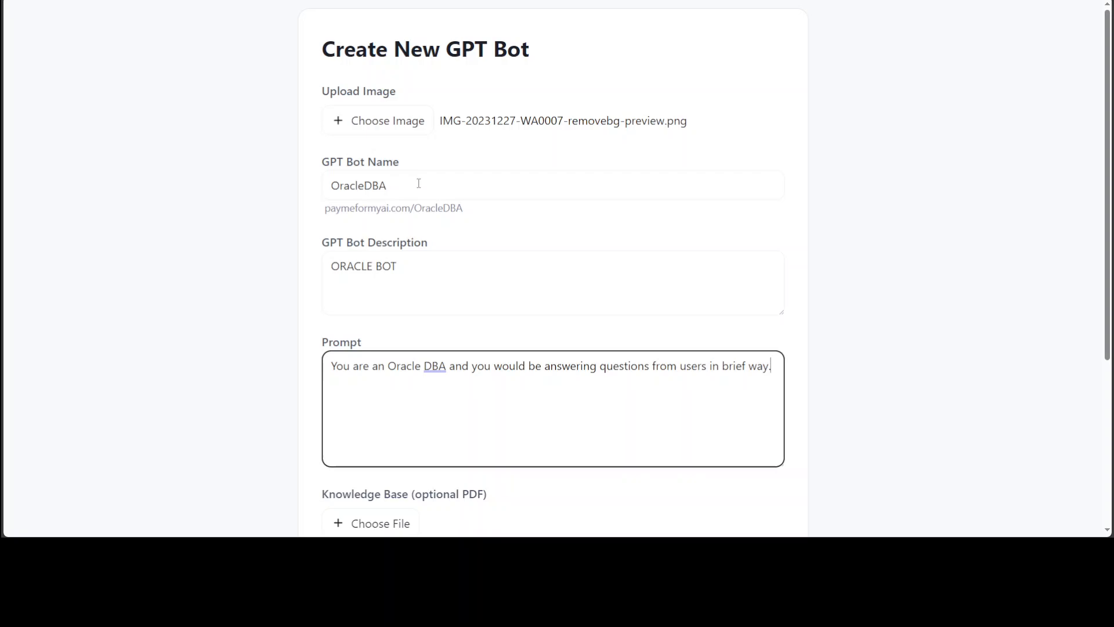
# Price the bot at $5 for 50 chats with 5 free chats and submit it
pyautogui.scroll(-3)
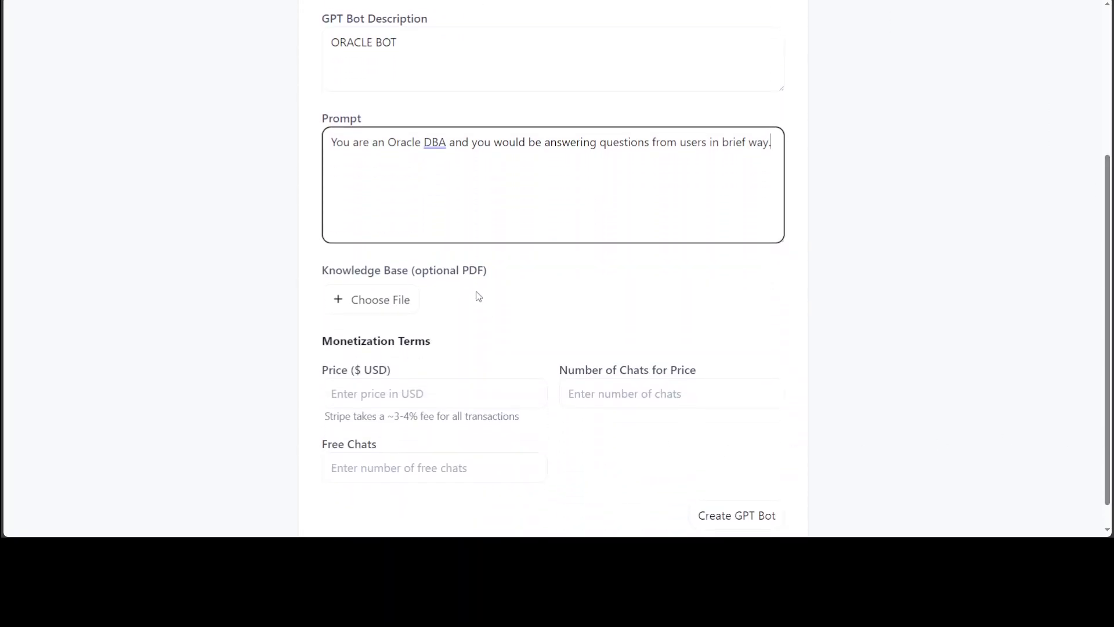
pyautogui.write('5')
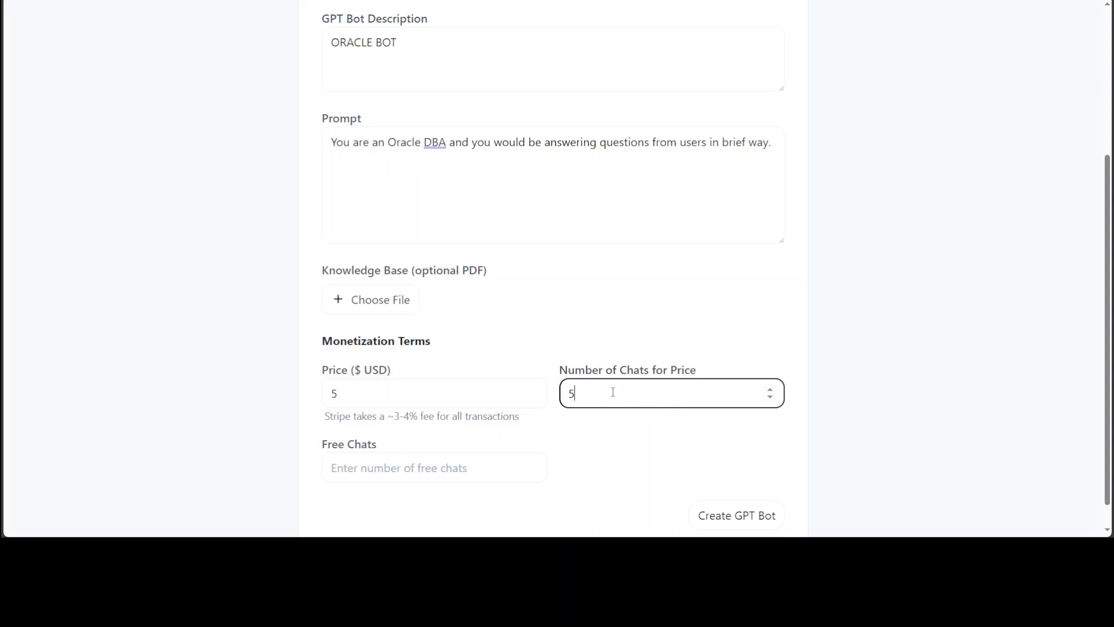
pyautogui.write('5')
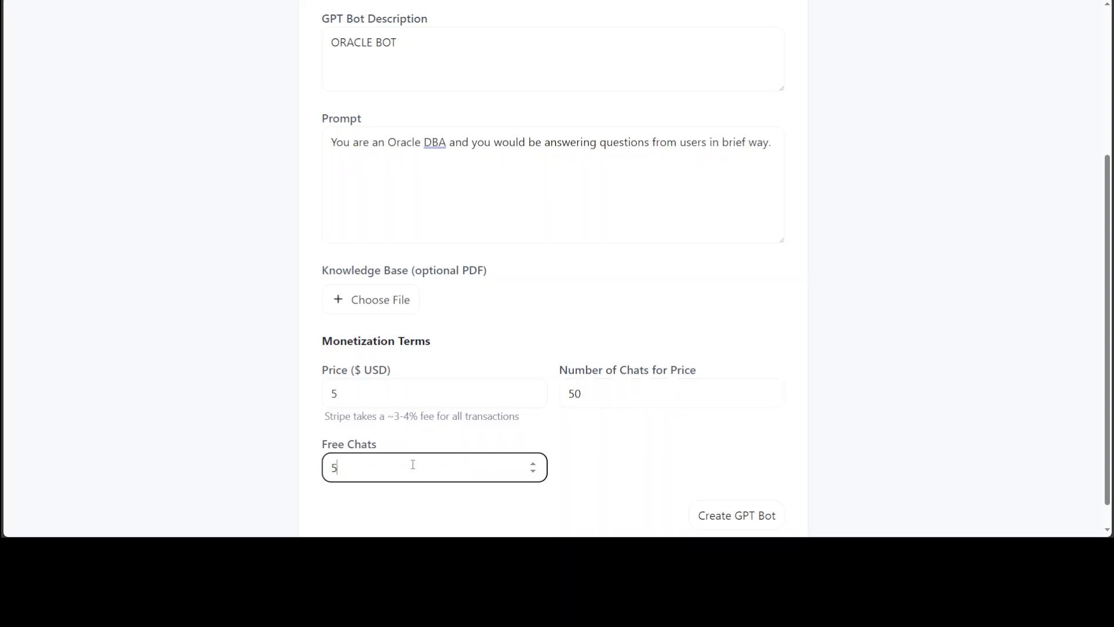
pyautogui.click(735, 515)
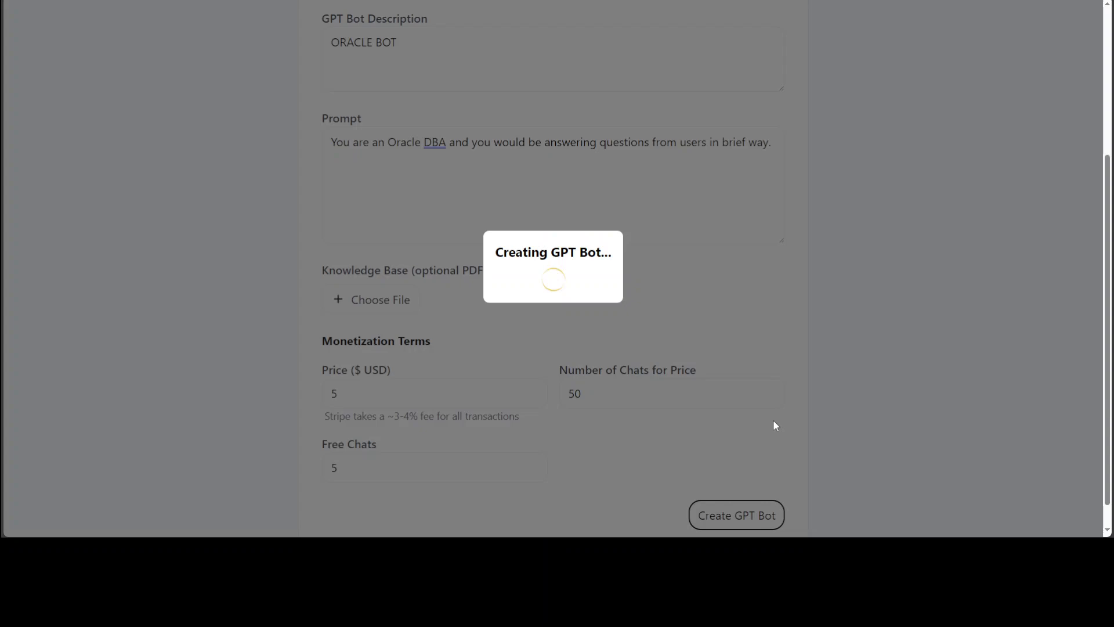
pyautogui.moveTo(831, 222)
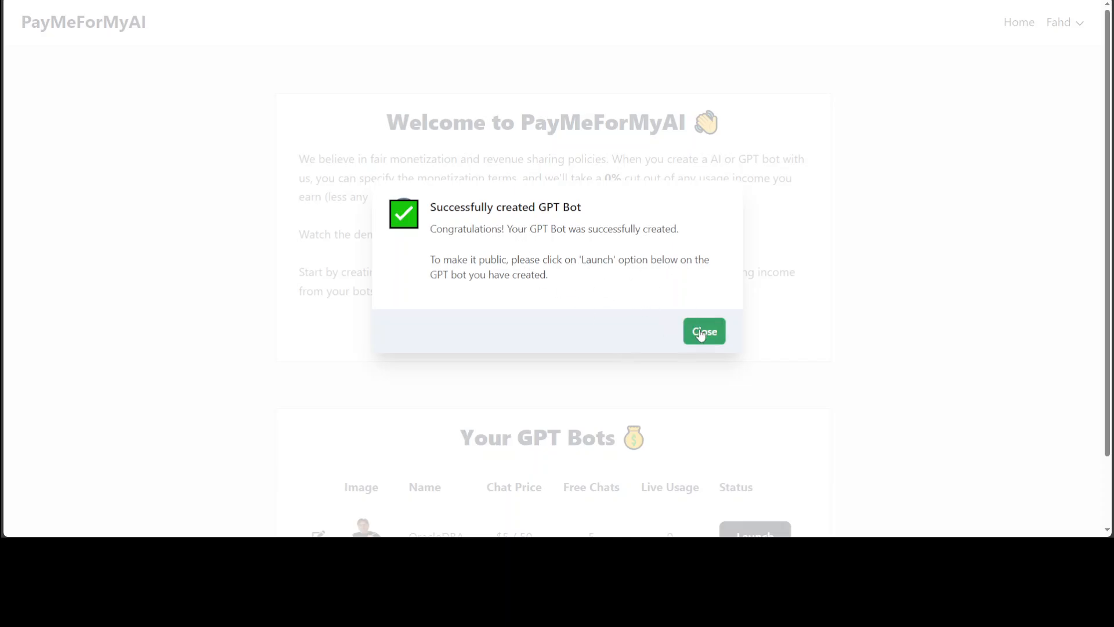
# Close the success dialog and scroll to OracleDBA in the Your GPT Bots table
pyautogui.click(704, 332)
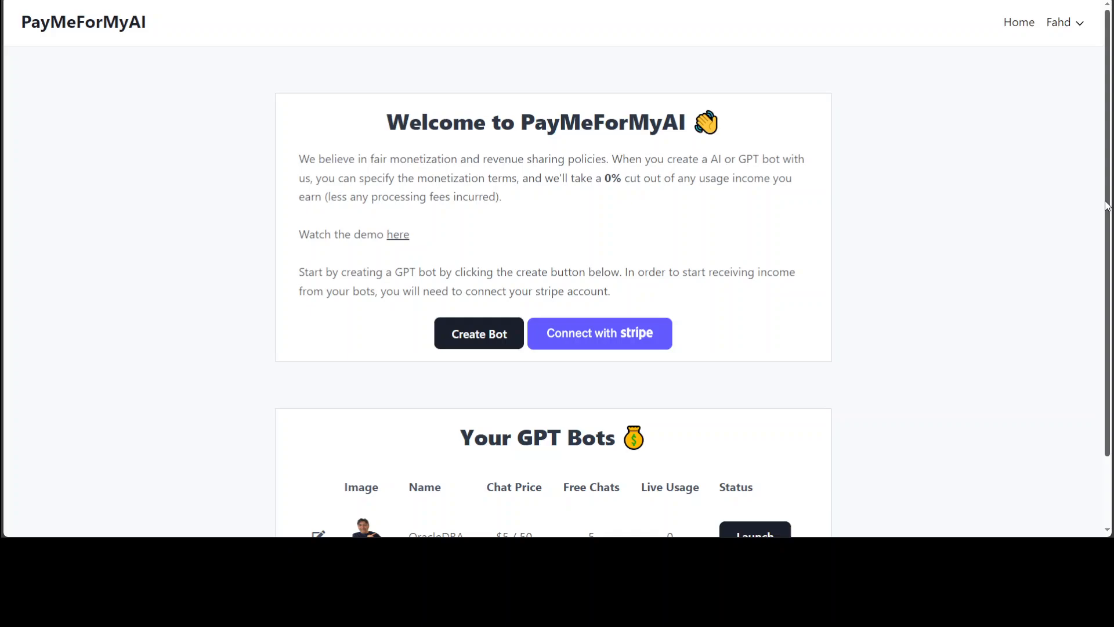
pyautogui.scroll(-3)
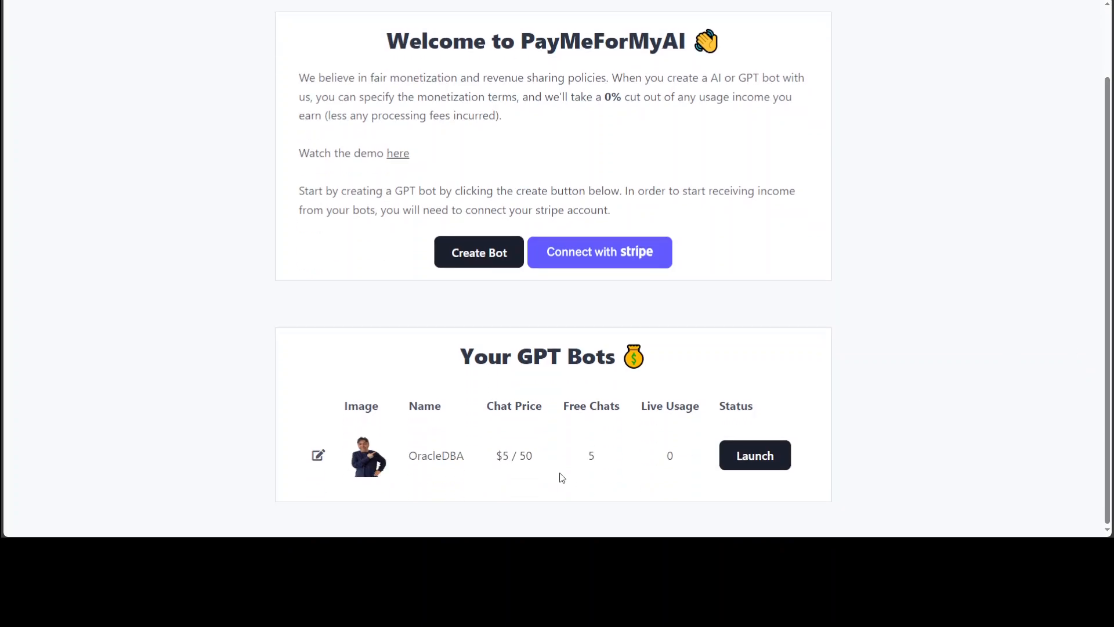
pyautogui.moveTo(551, 466)
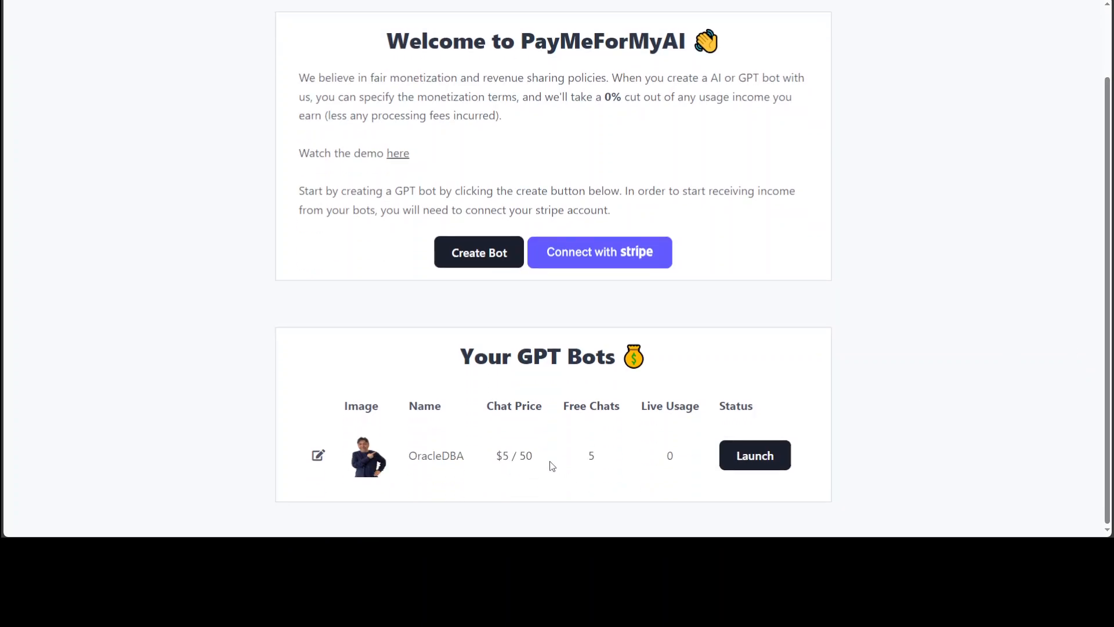
pyautogui.moveTo(755, 455)
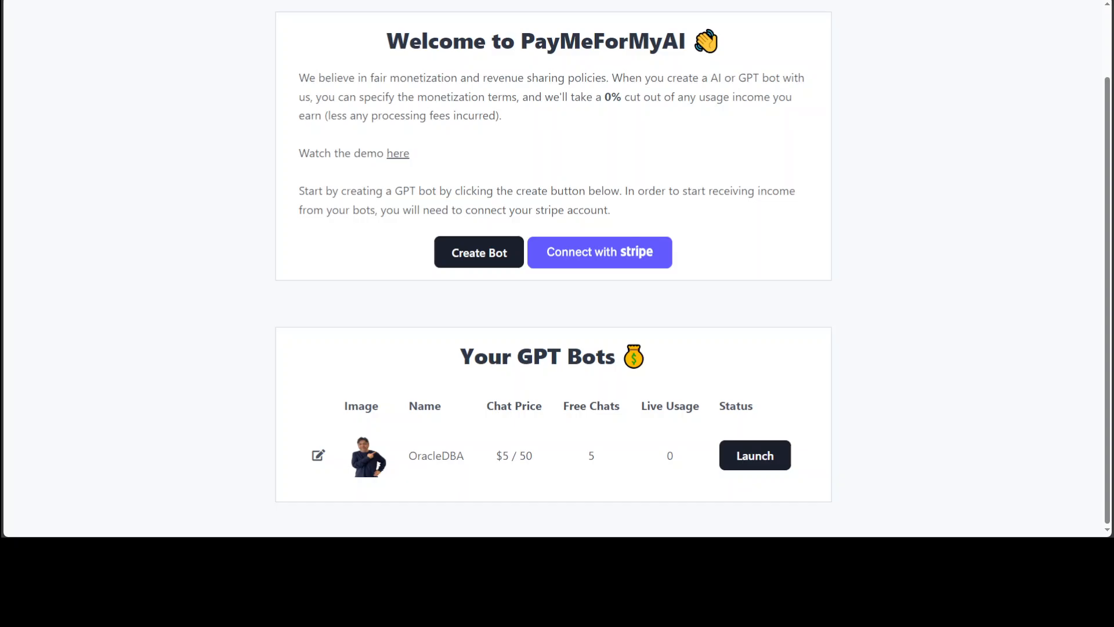
pyautogui.click(754, 455)
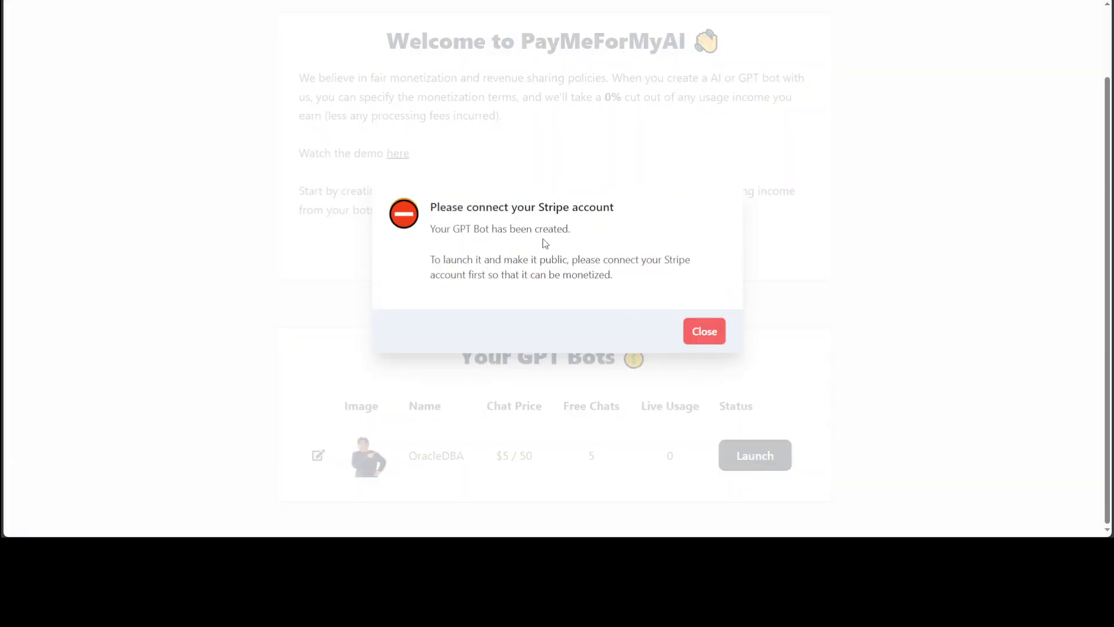
pyautogui.click(702, 331)
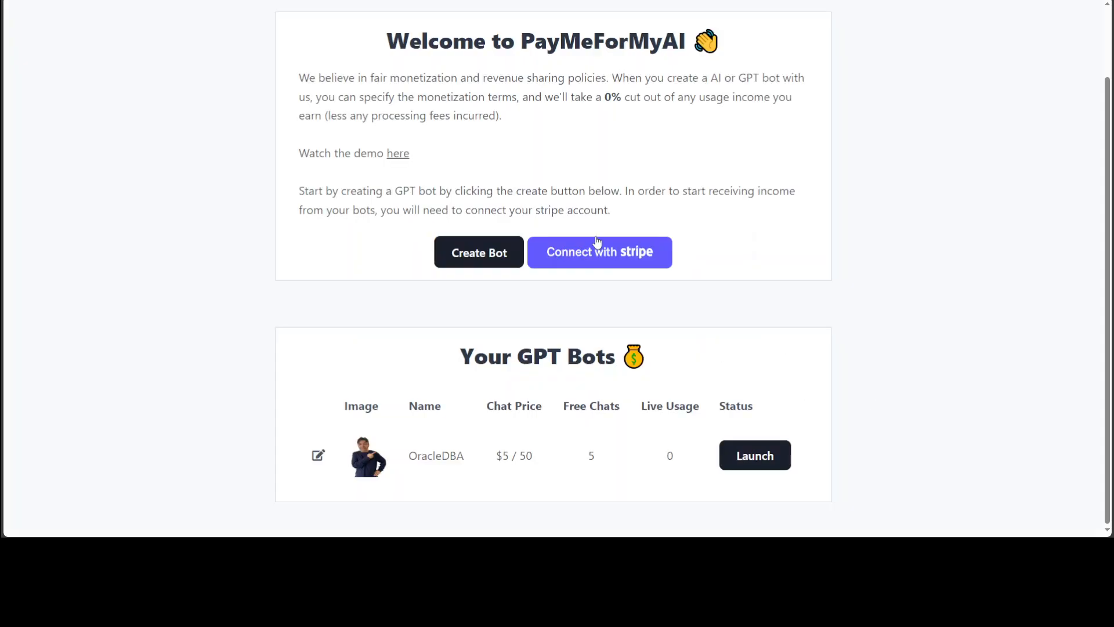
pyautogui.moveTo(745, 282)
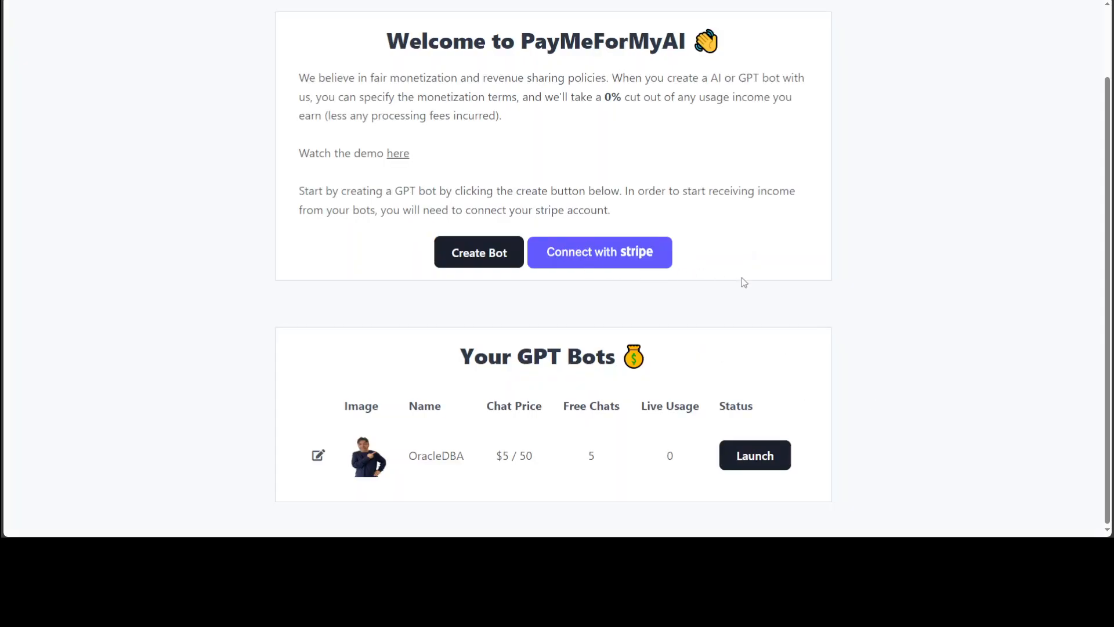